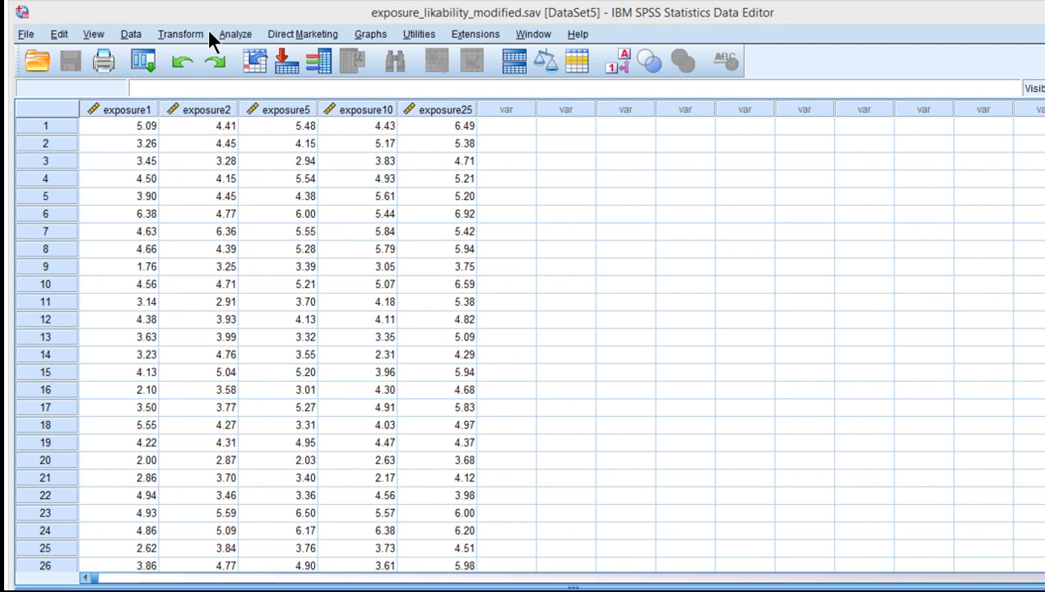
mouse_move(255, 121)
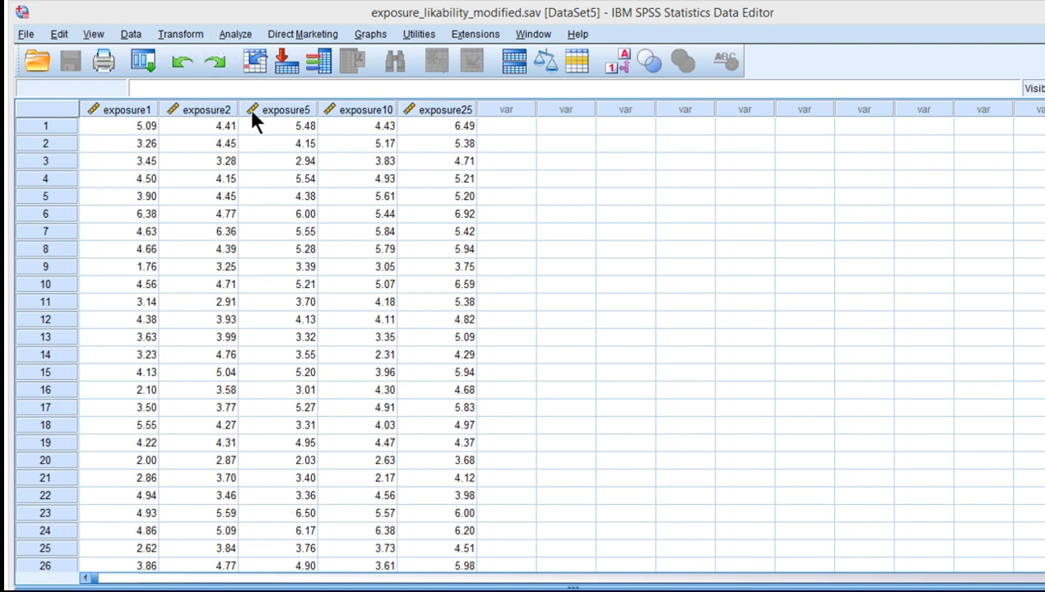
Step: Inspect scores in the exposure1 through exposure25 columns of the data
click(304, 126)
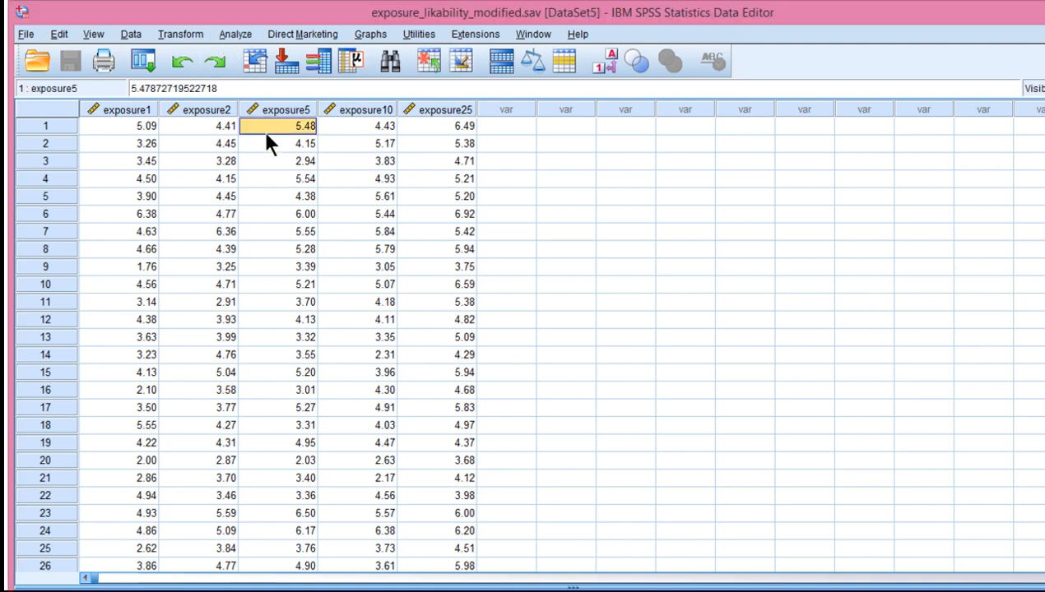
click(357, 178)
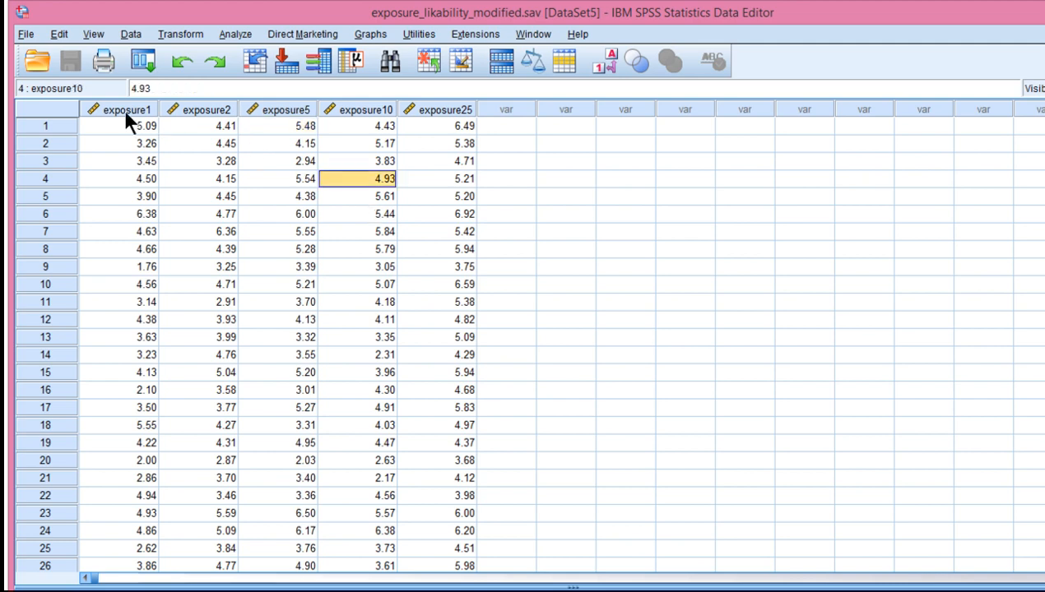
click(224, 143)
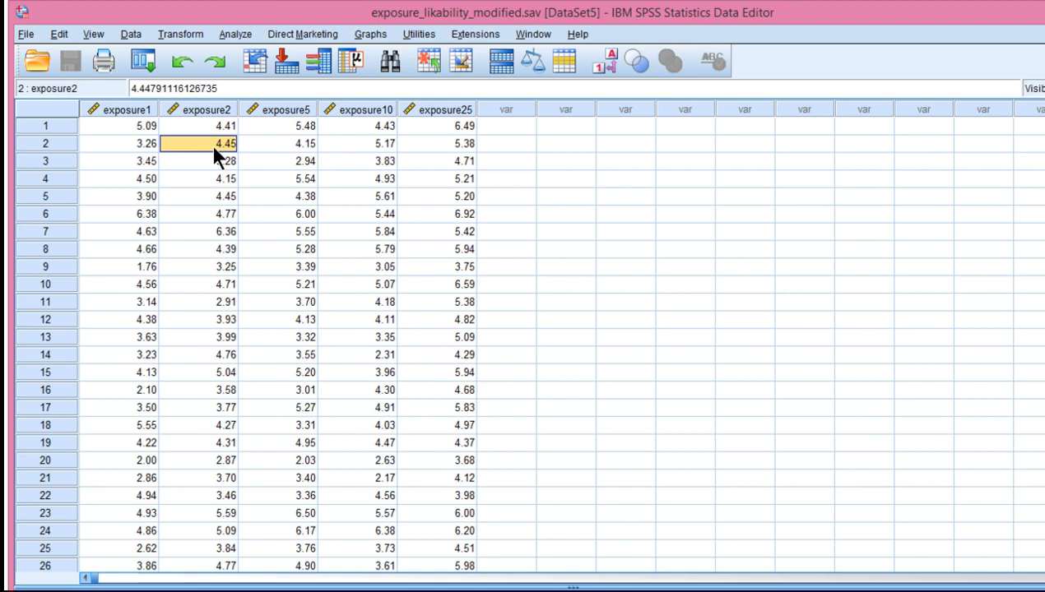
click(356, 144)
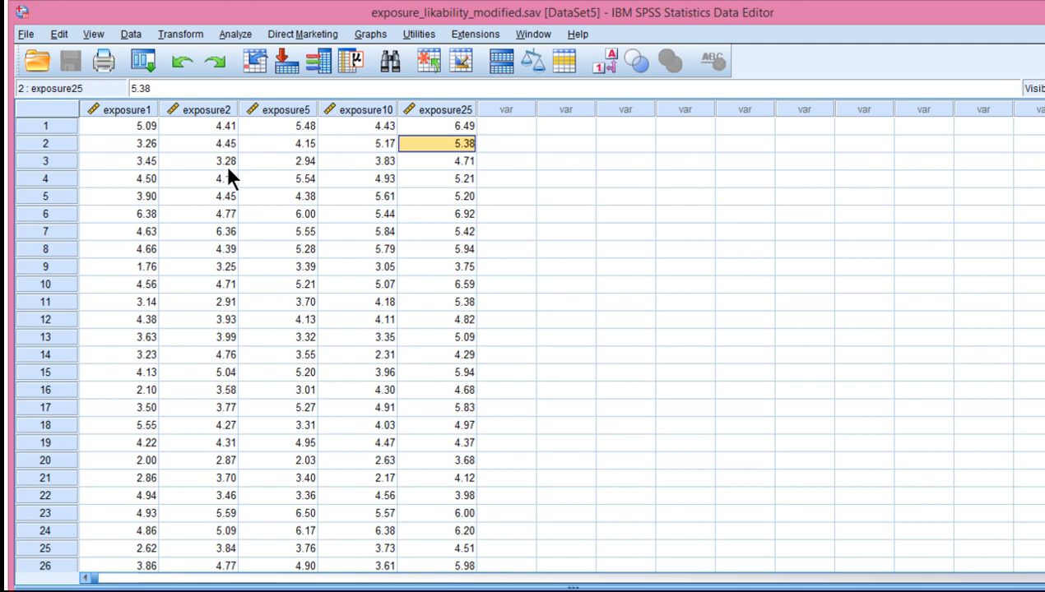
mouse_move(107, 115)
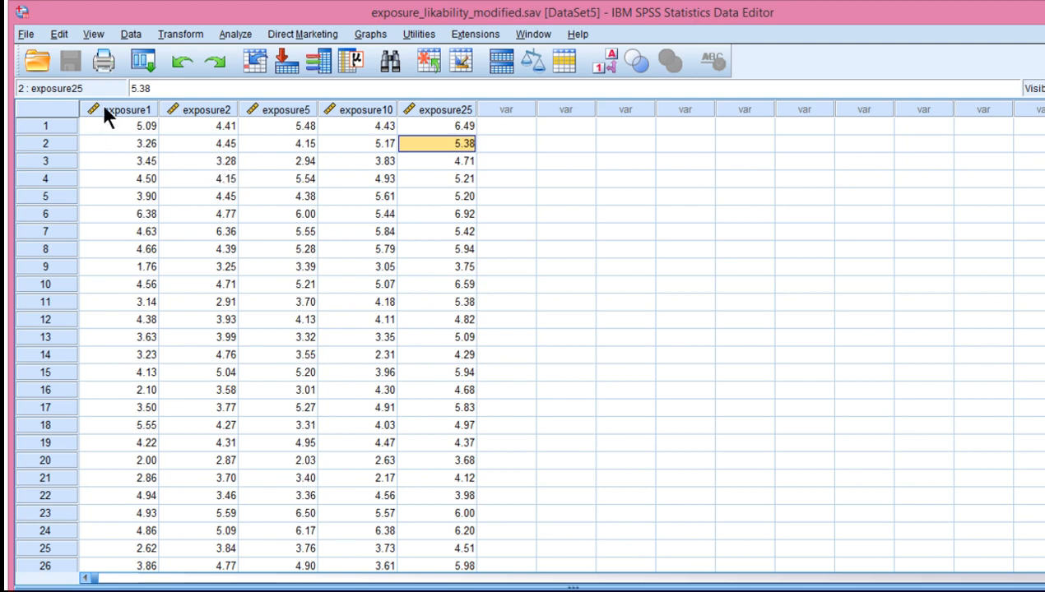
click(119, 125)
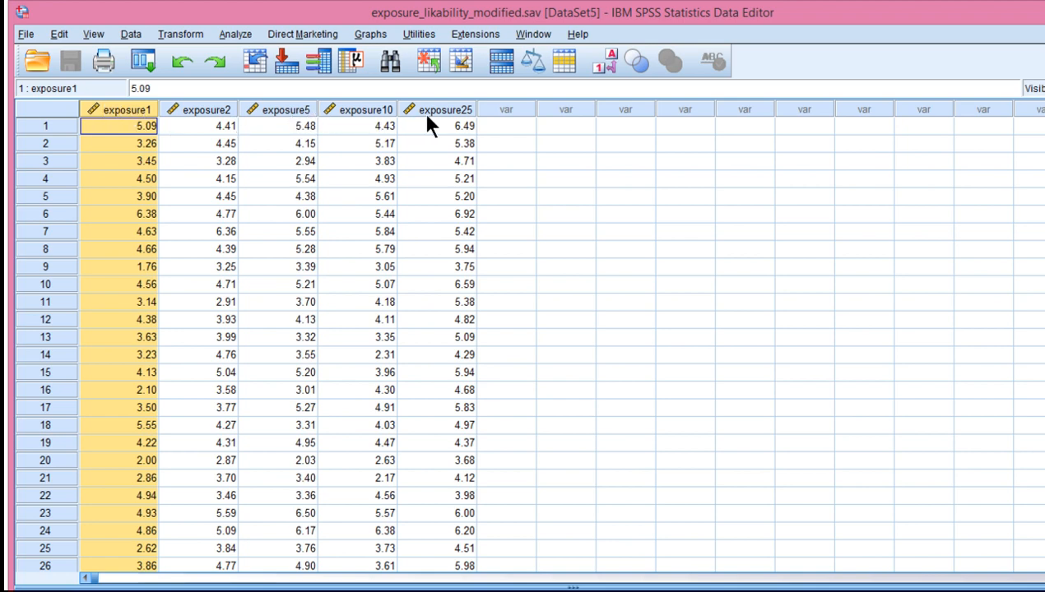
click(439, 125)
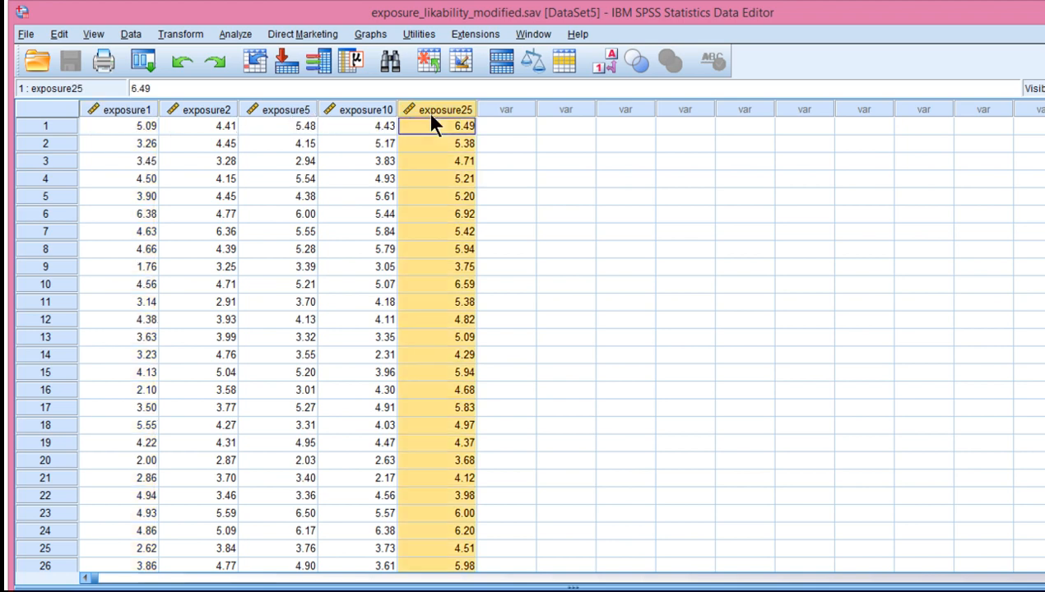
click(357, 125)
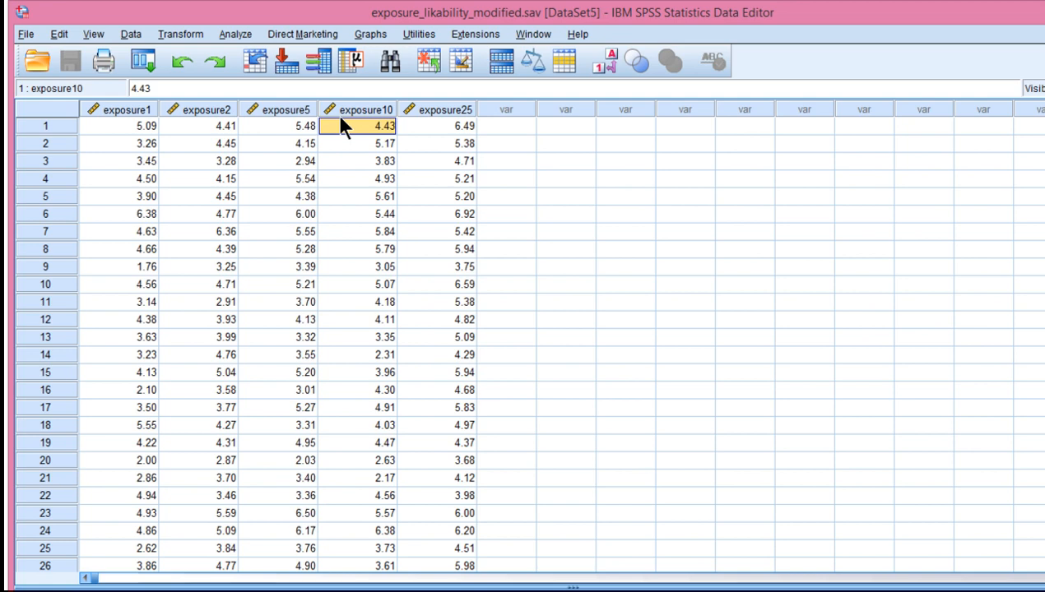
click(437, 161)
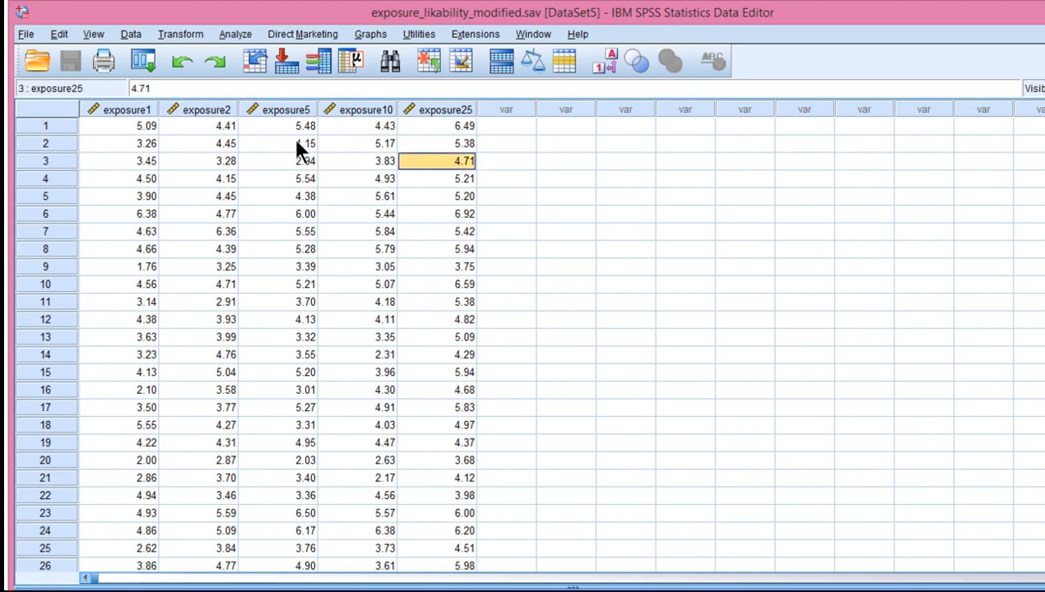
mouse_move(272, 145)
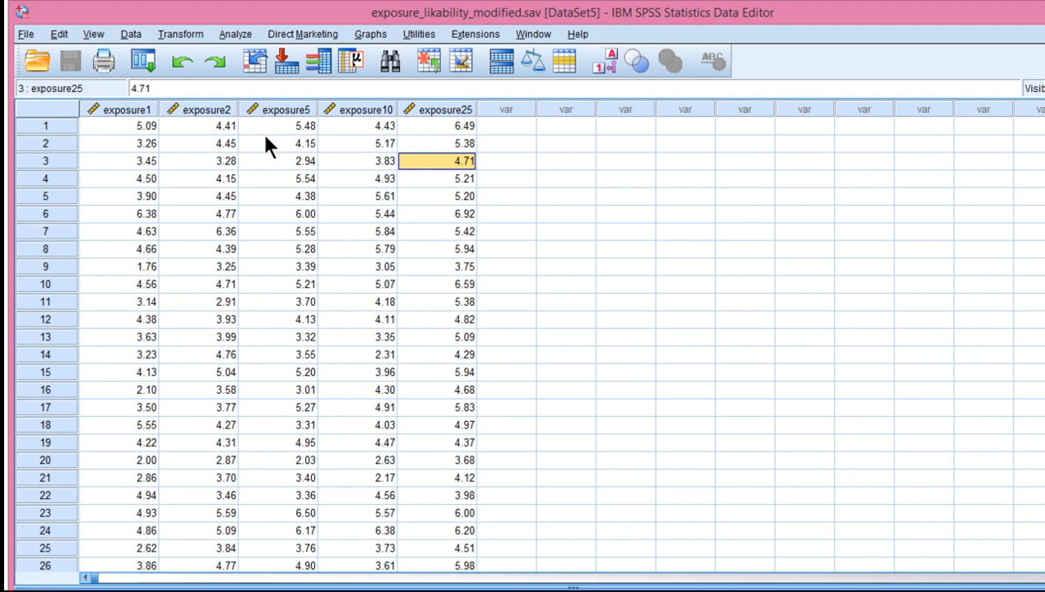
Step: Start Repeated Measures, add factor 'time' with 5 levels, and define it
click(235, 34)
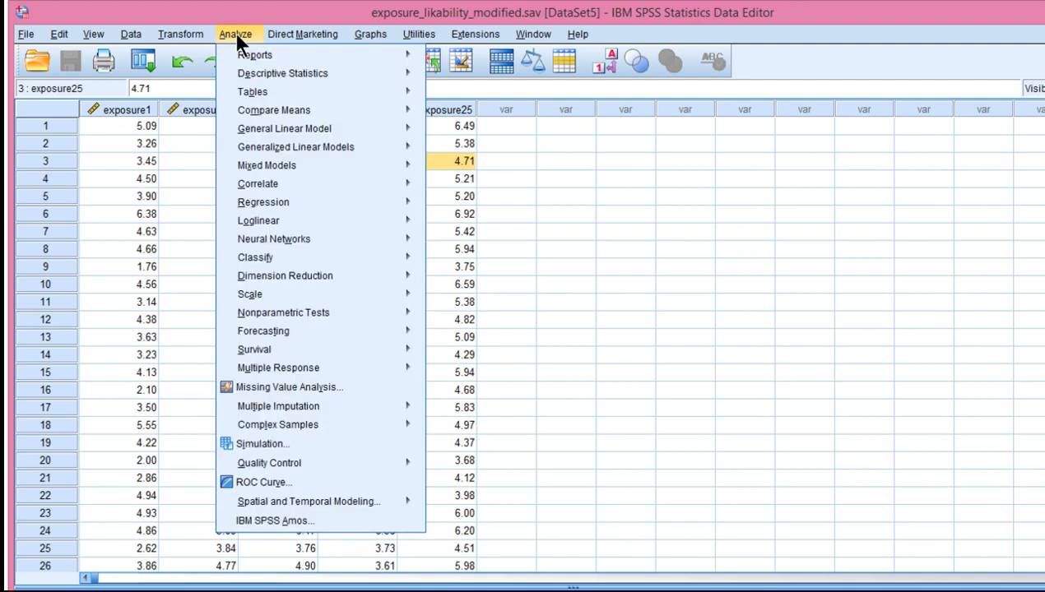
mouse_move(243, 49)
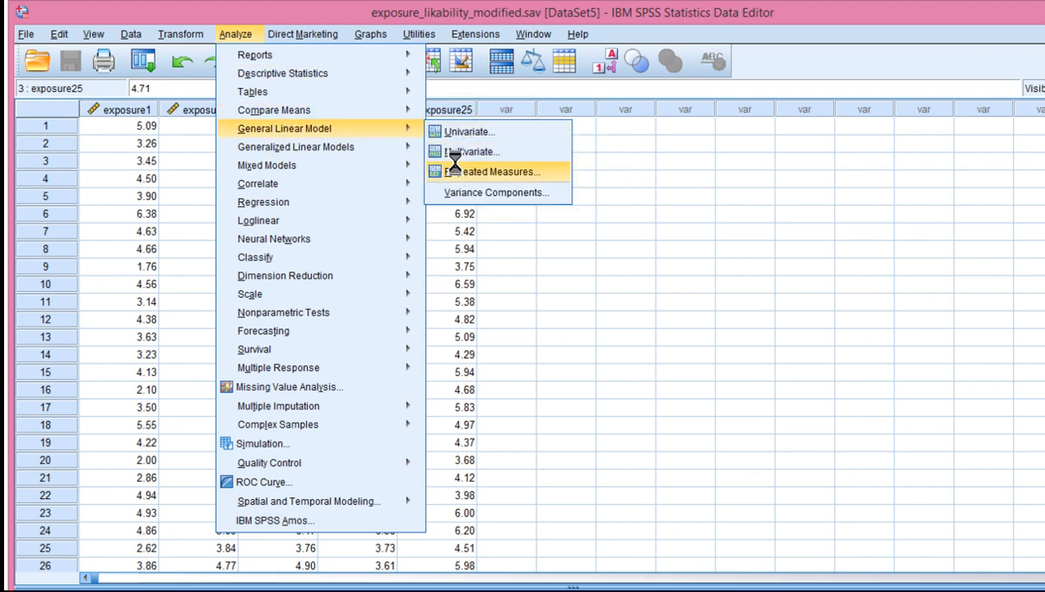
click(499, 171)
text(tie)
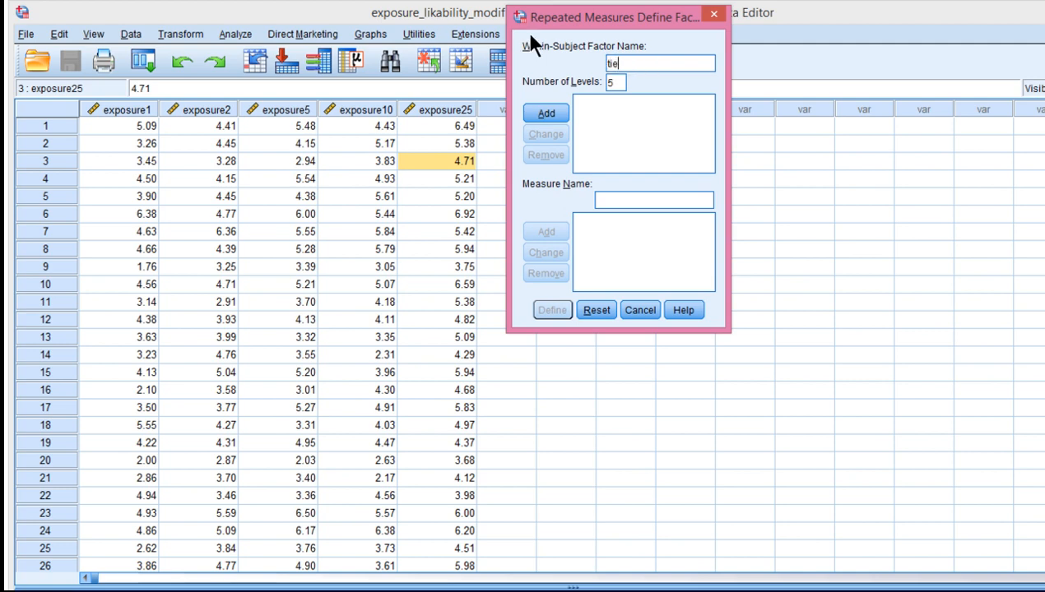
text(me)
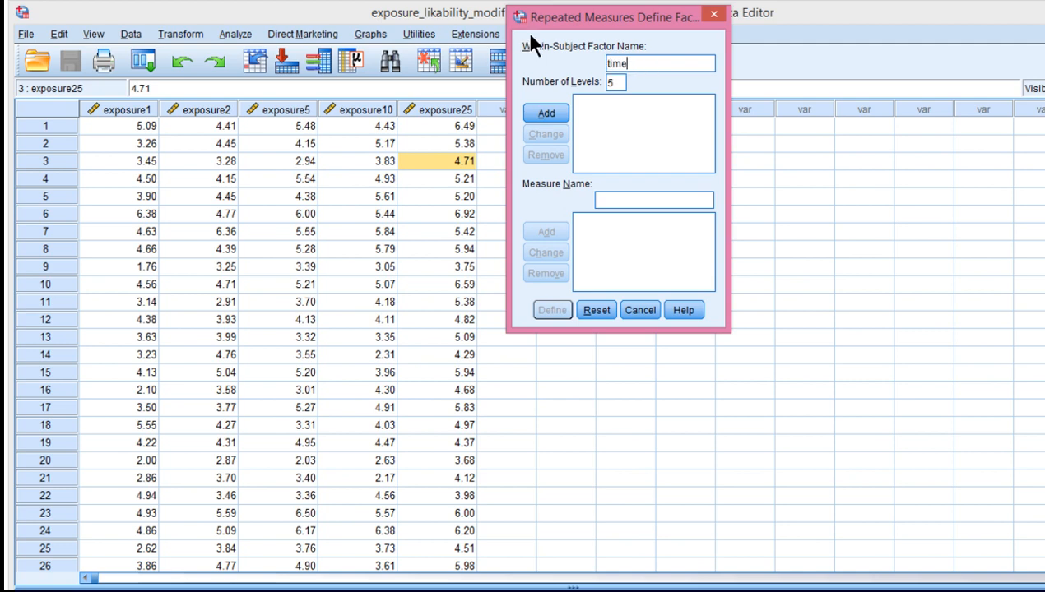
click(546, 113)
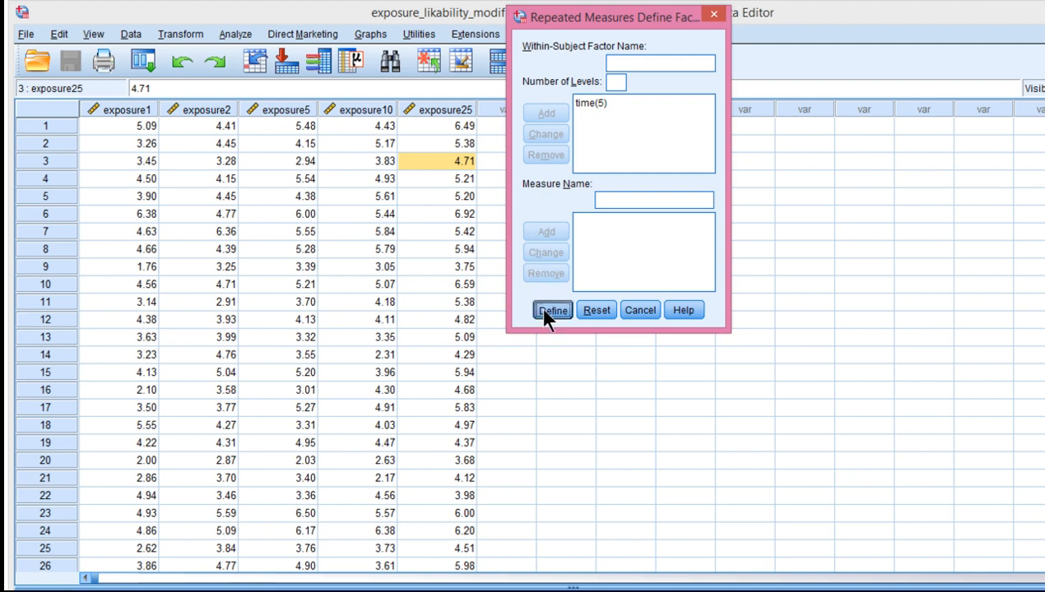
click(552, 310)
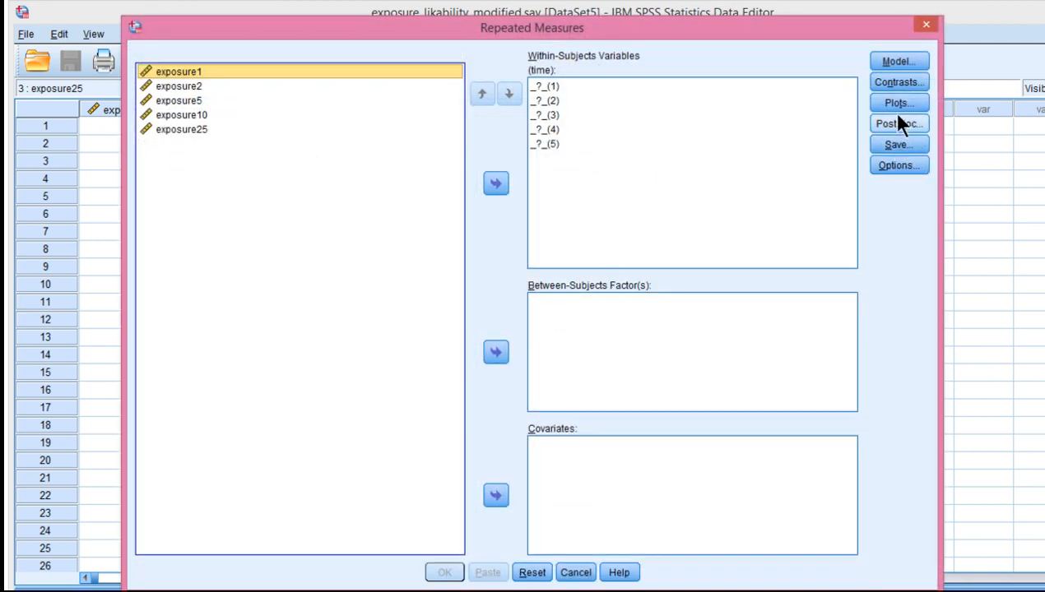
Step: Request Bonferroni pairwise comparisons and effect size estimates in the analysis options
click(897, 165)
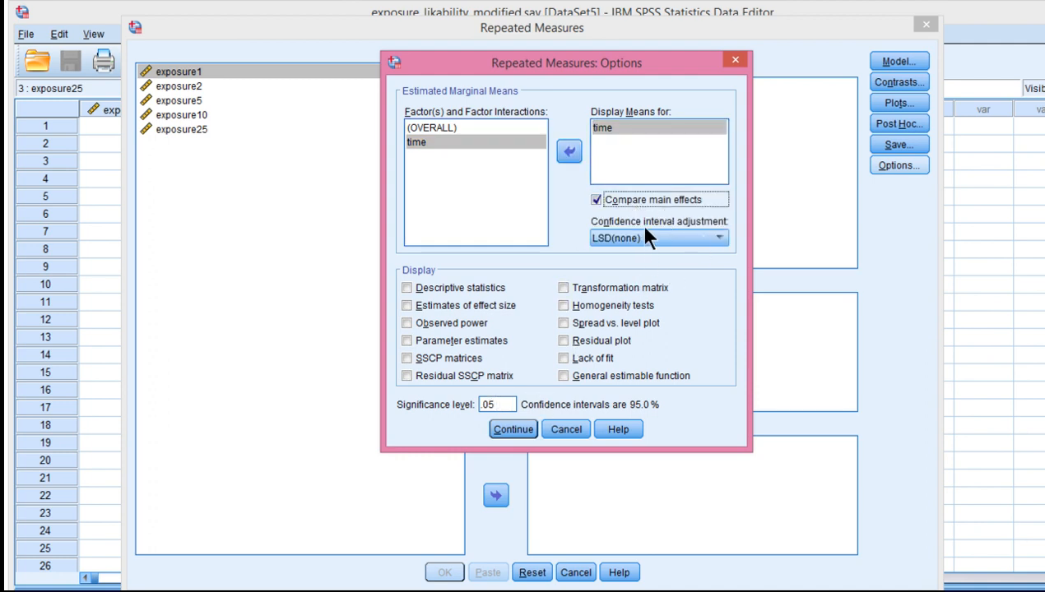
click(657, 238)
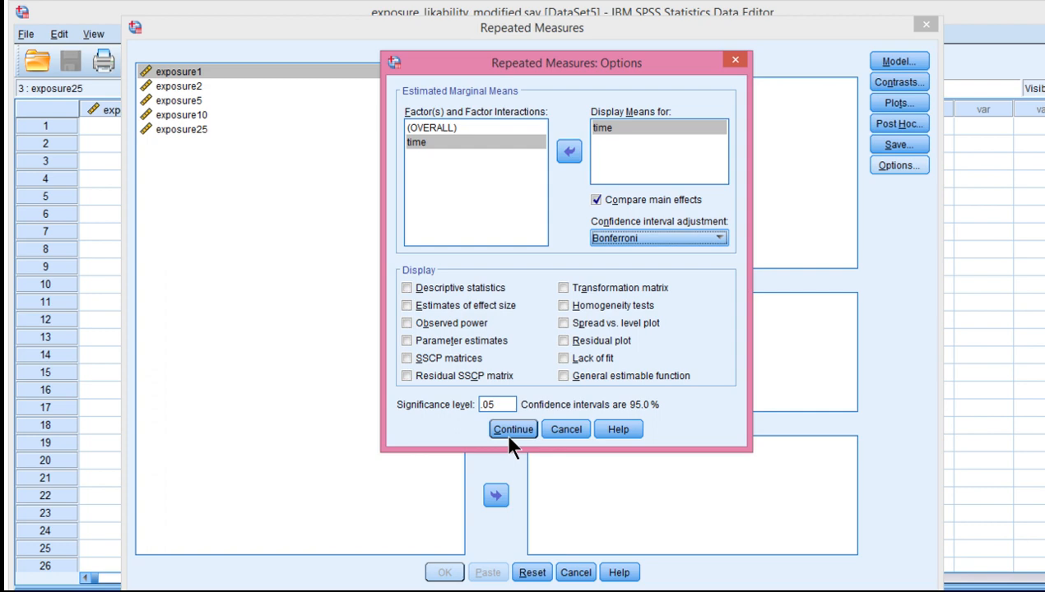
click(513, 429)
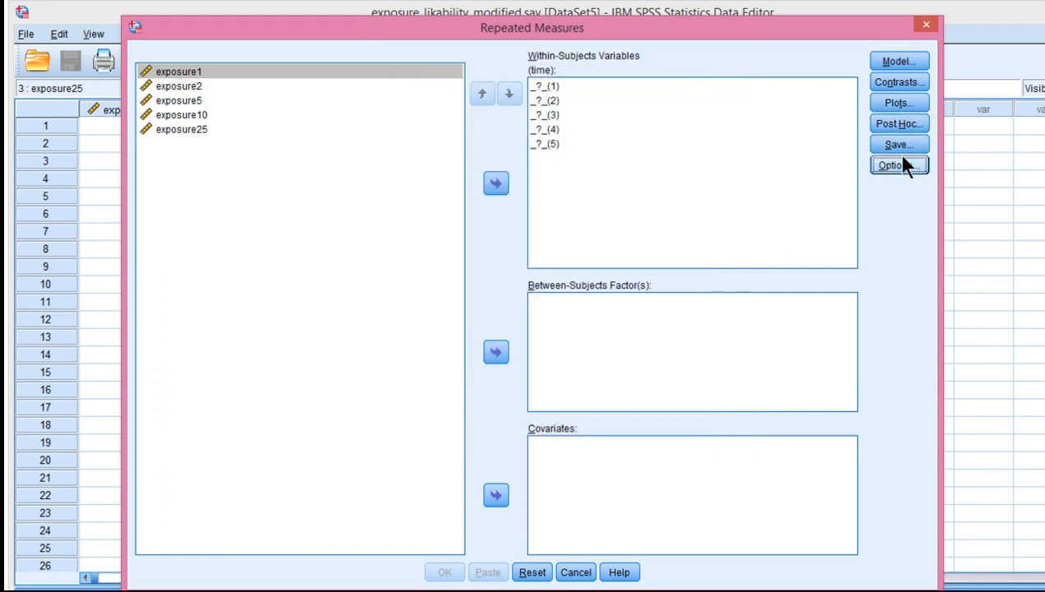
click(899, 165)
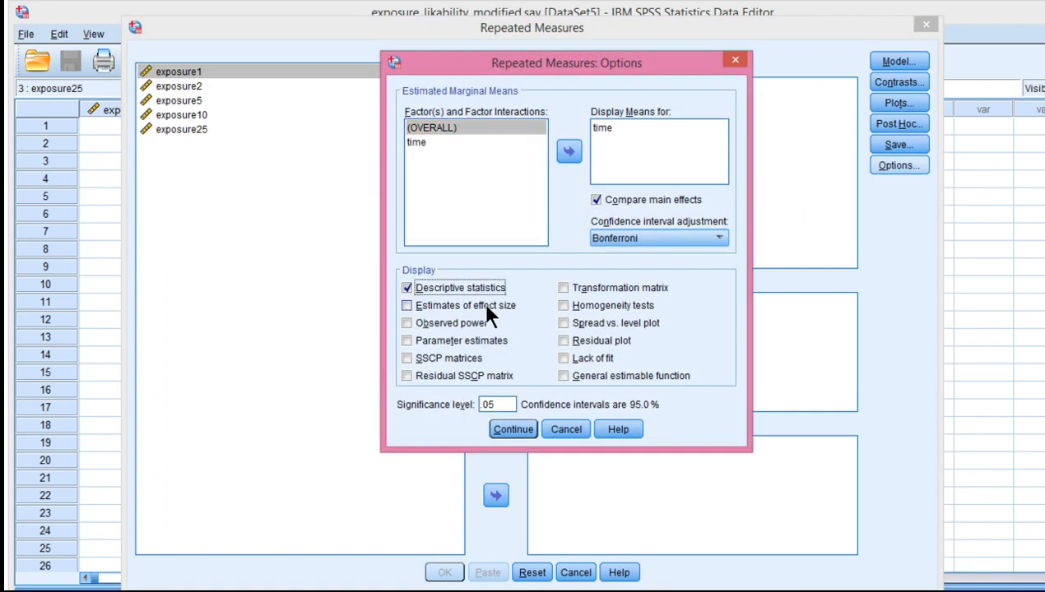
click(407, 306)
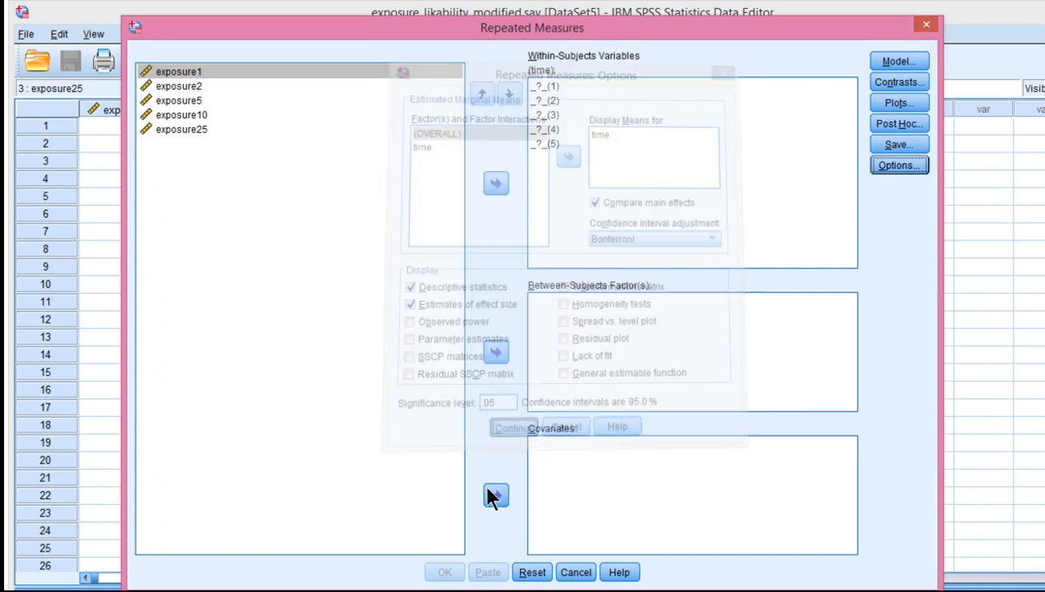
click(898, 102)
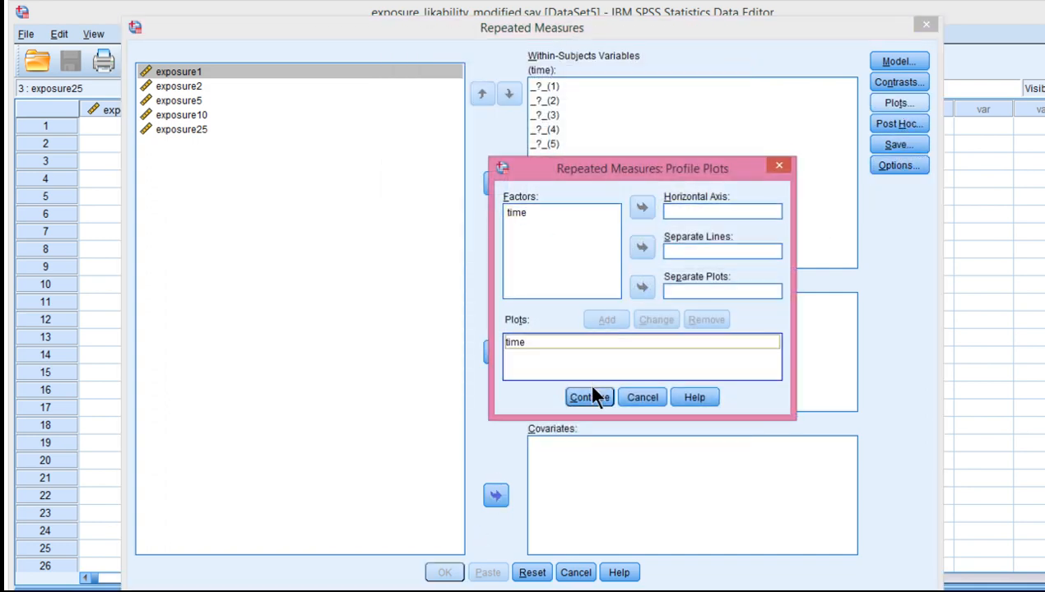
Step: Add the time profile plot, assign the exposure variables to time levels, and run
click(589, 397)
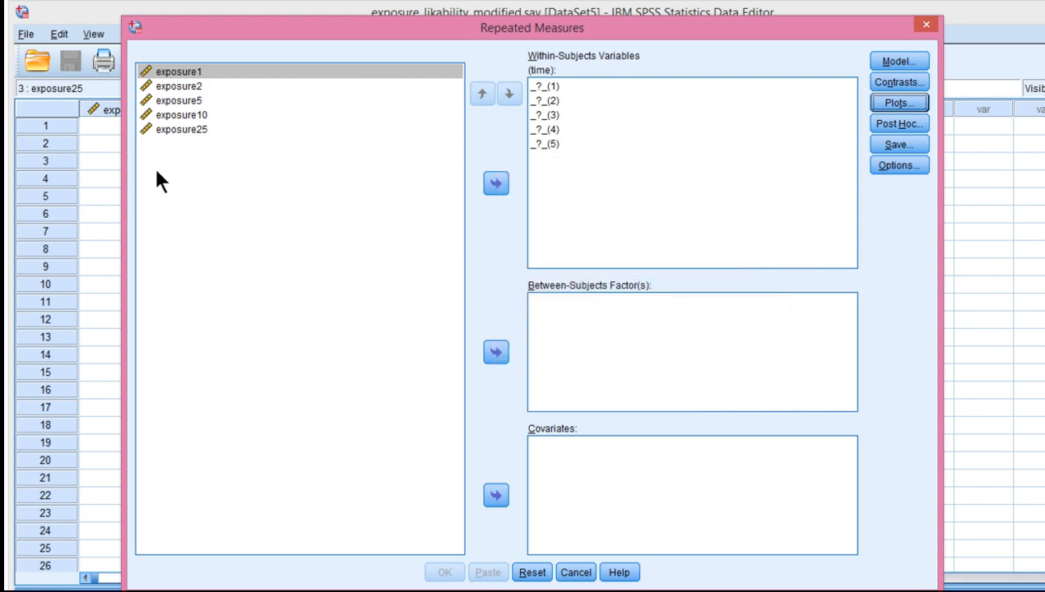
click(495, 182)
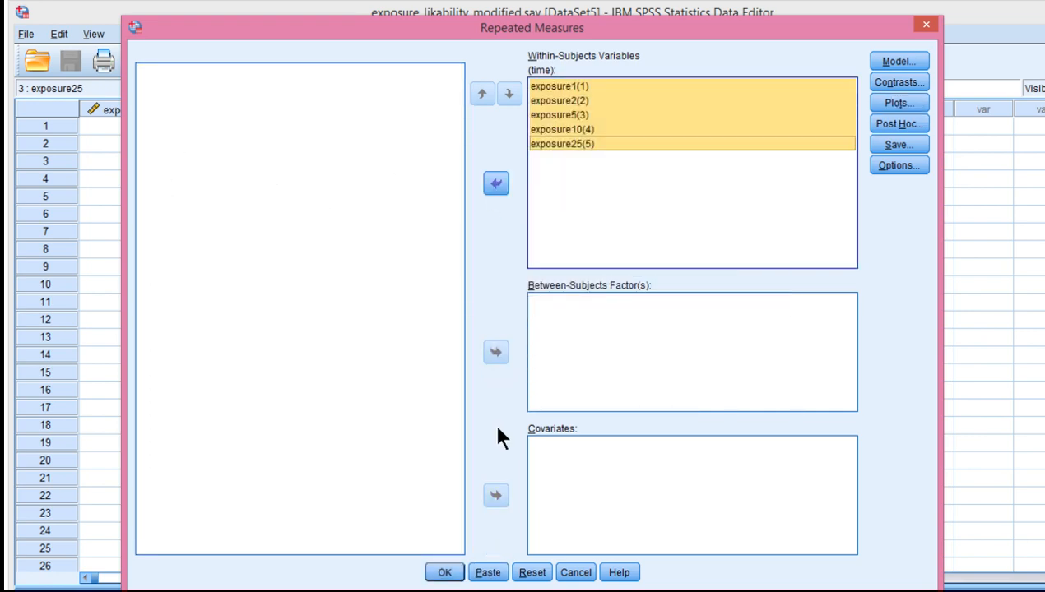
click(444, 572)
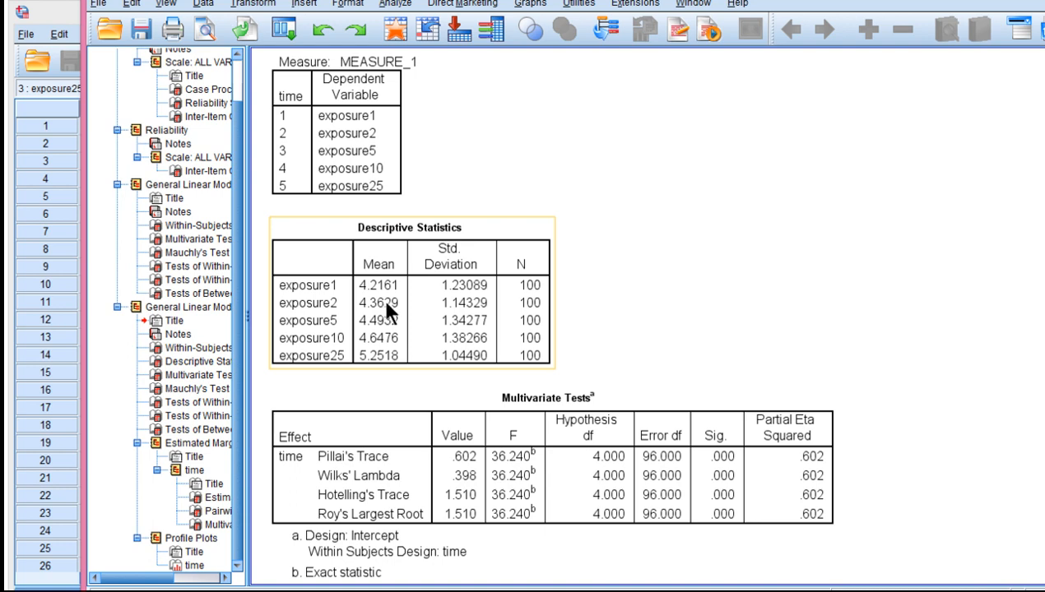
mouse_move(387, 351)
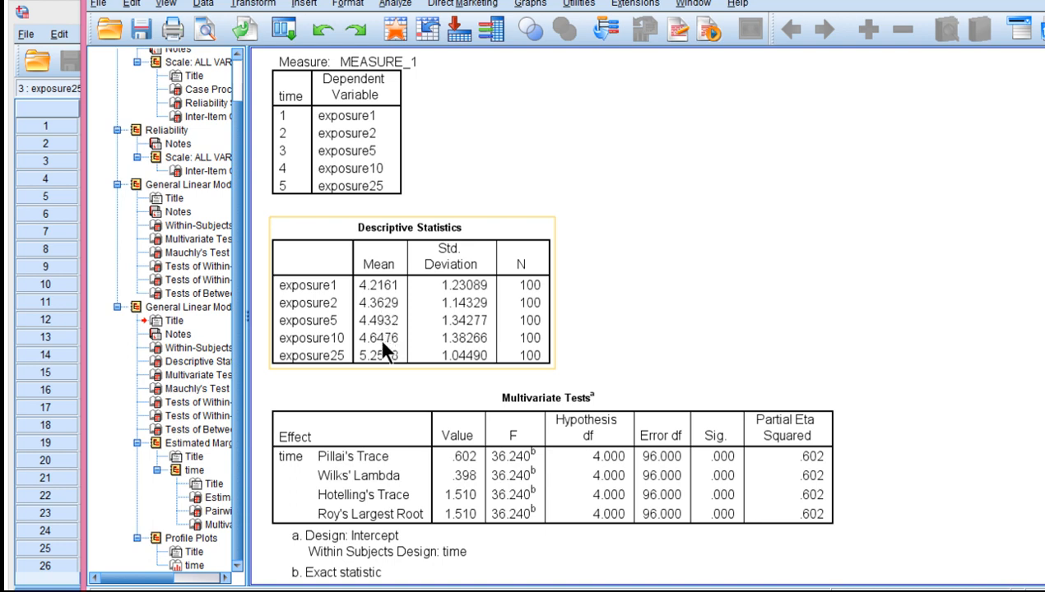
Step: Scroll past Descriptive Statistics and Multivariate Tests to Mauchly's test (p = .093)
scroll(down, 3)
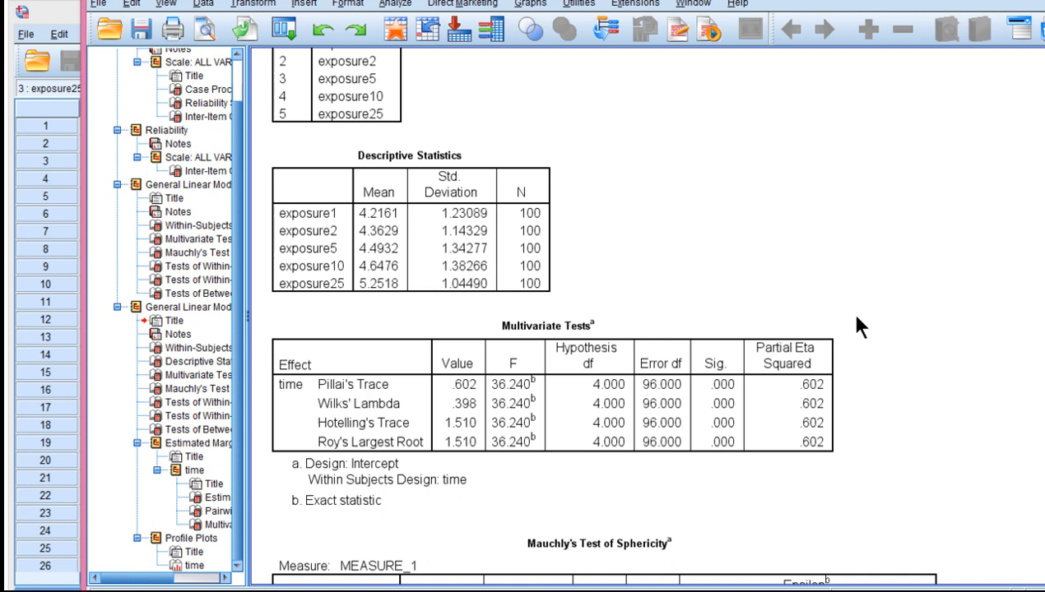
mouse_move(892, 349)
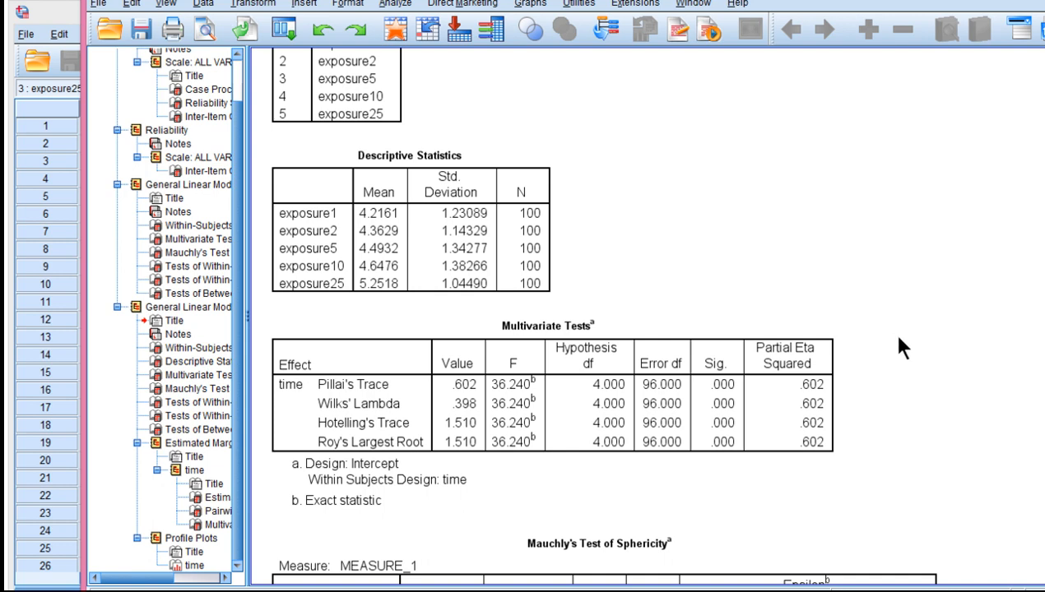
scroll(down, 3)
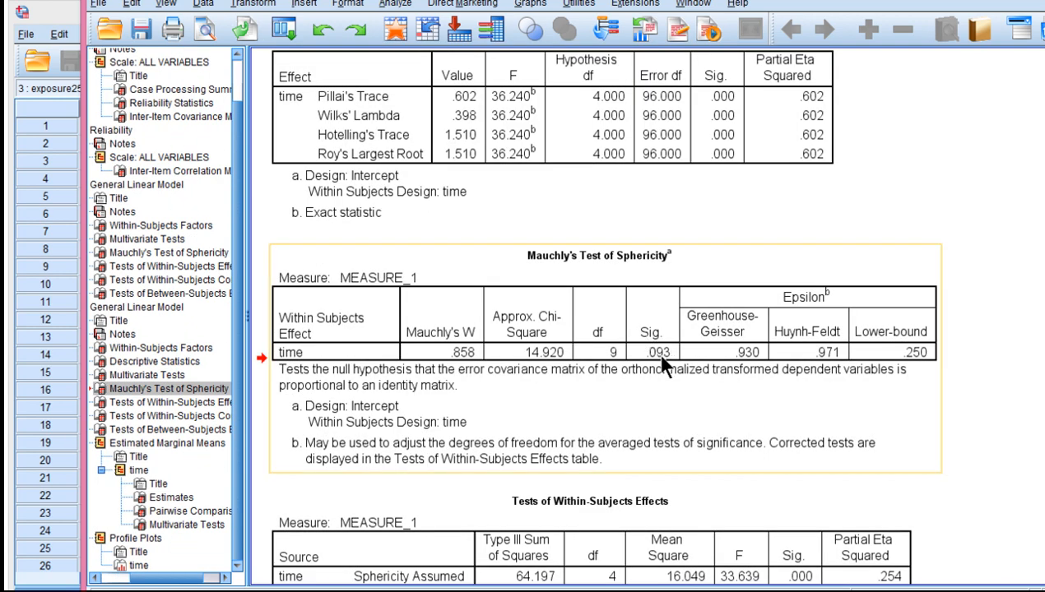
scroll(down, 3)
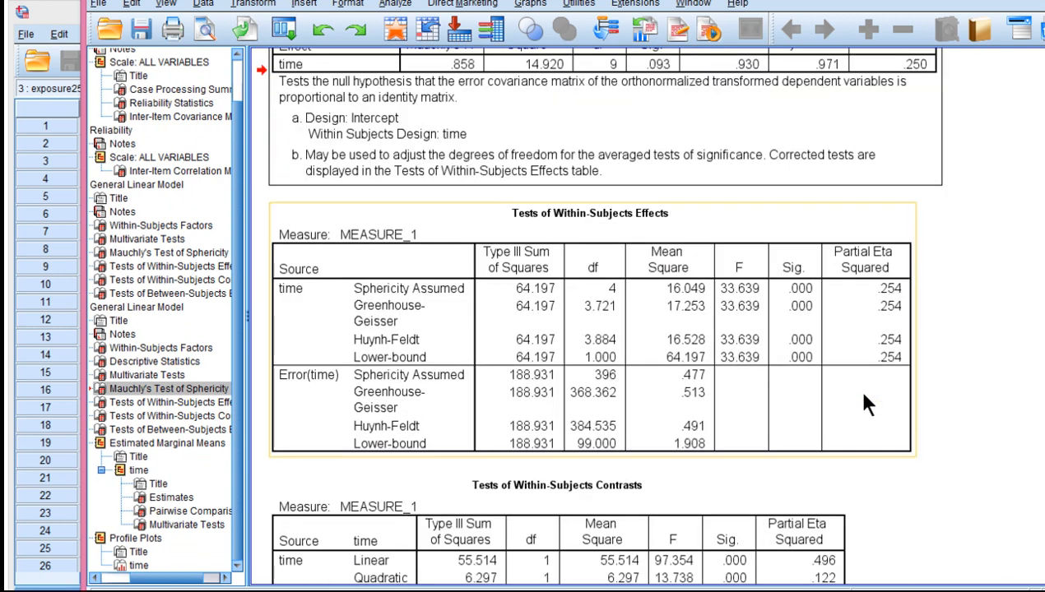
mouse_move(736, 305)
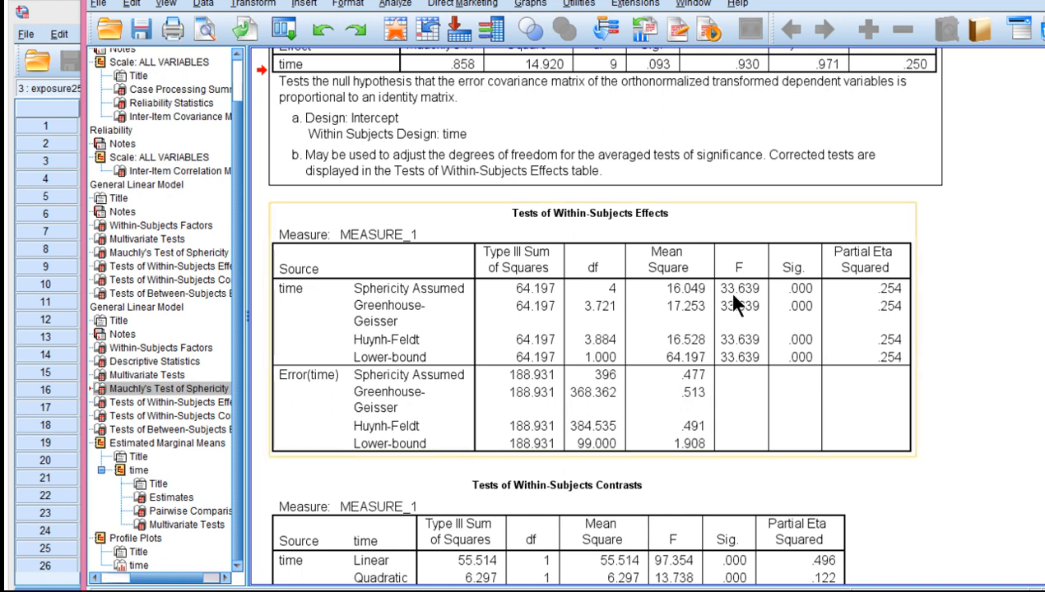
mouse_move(876, 338)
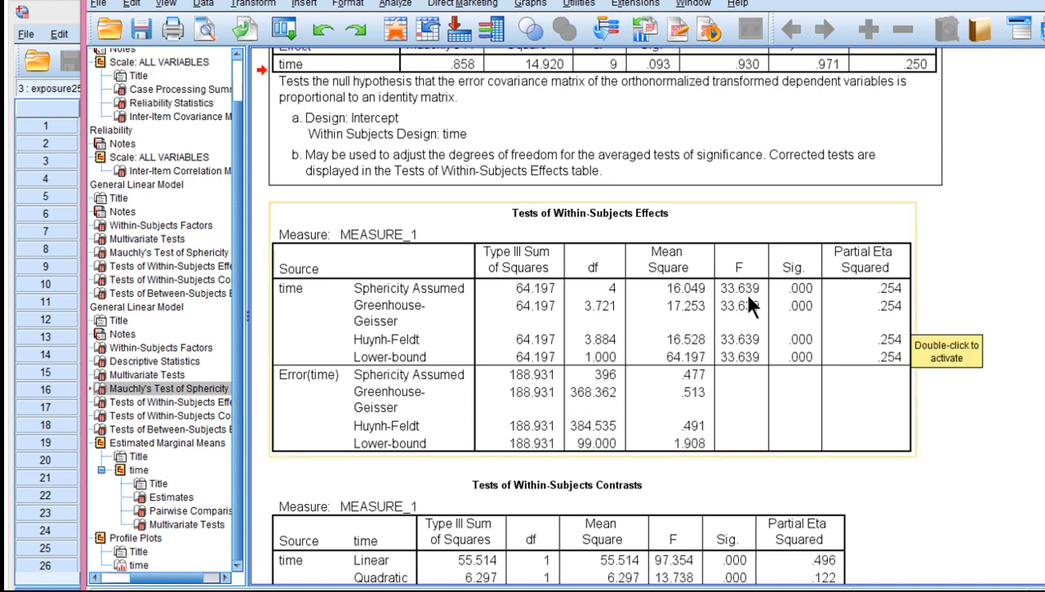
mouse_move(814, 306)
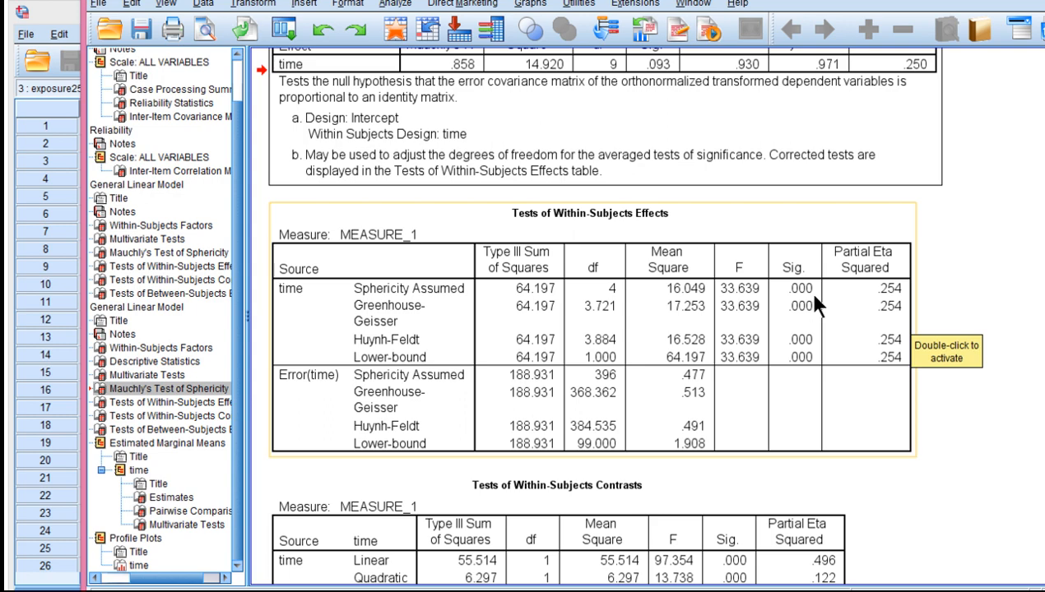
mouse_move(963, 379)
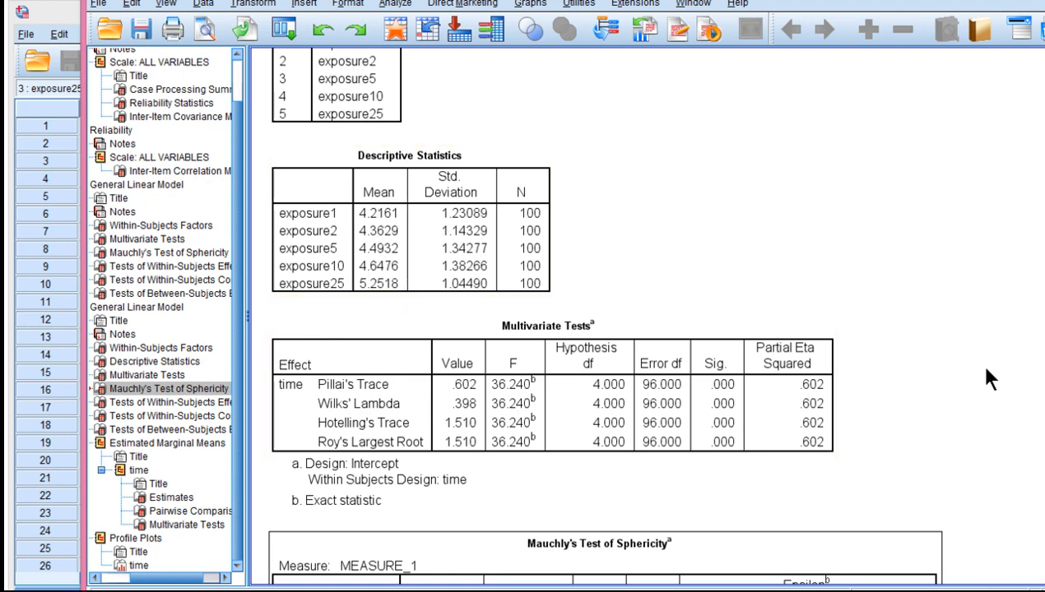
scroll(down, 3)
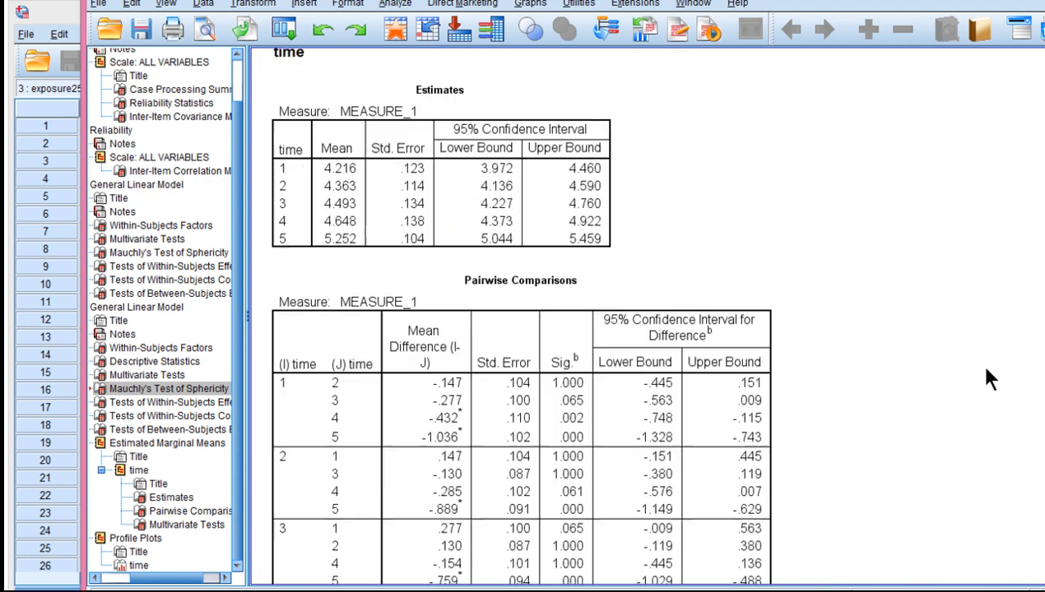
scroll(down, 3)
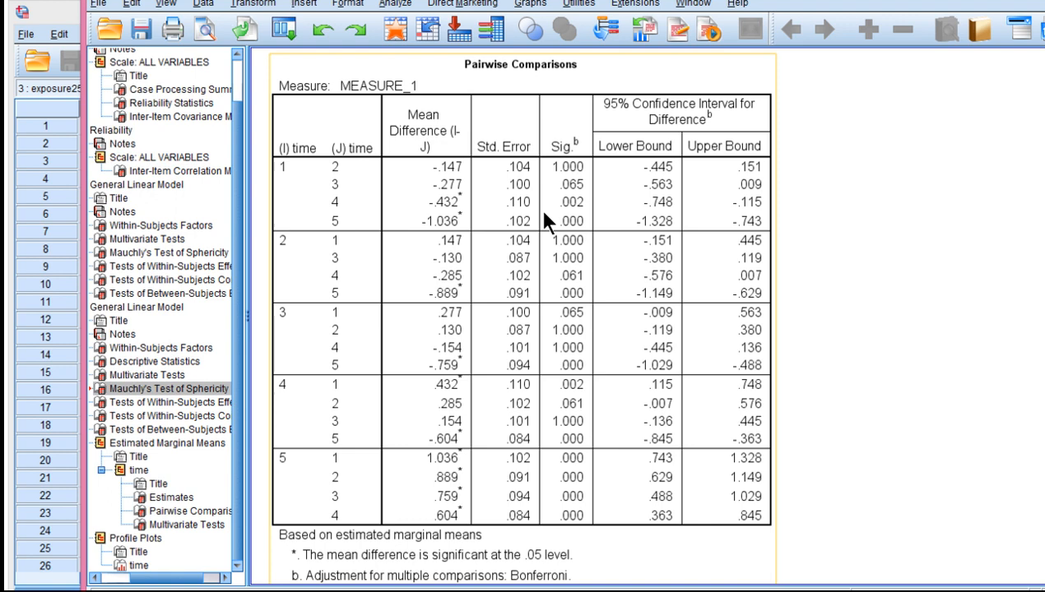
mouse_move(646, 221)
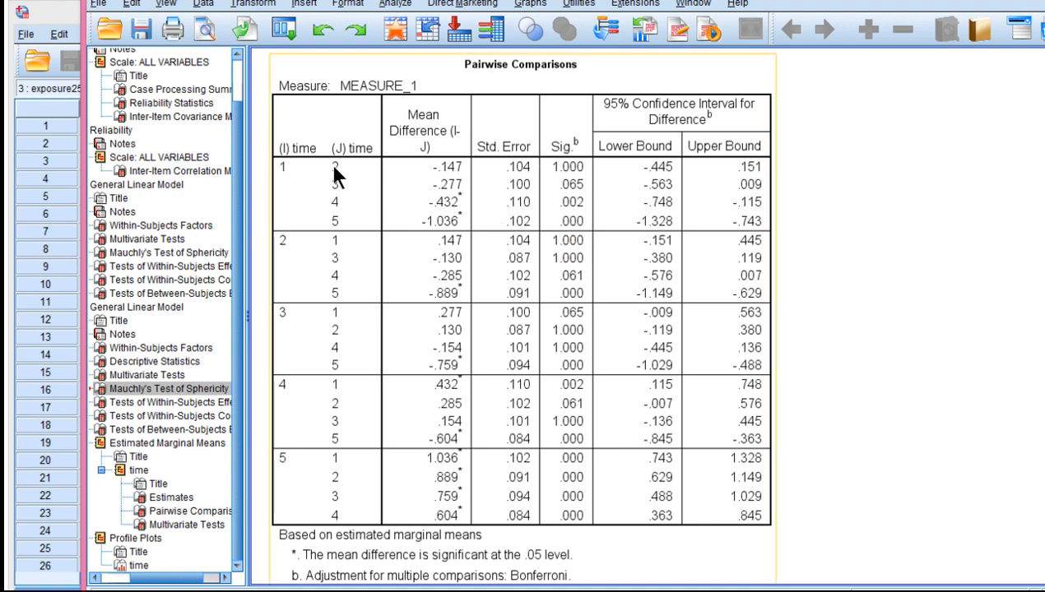
mouse_move(578, 180)
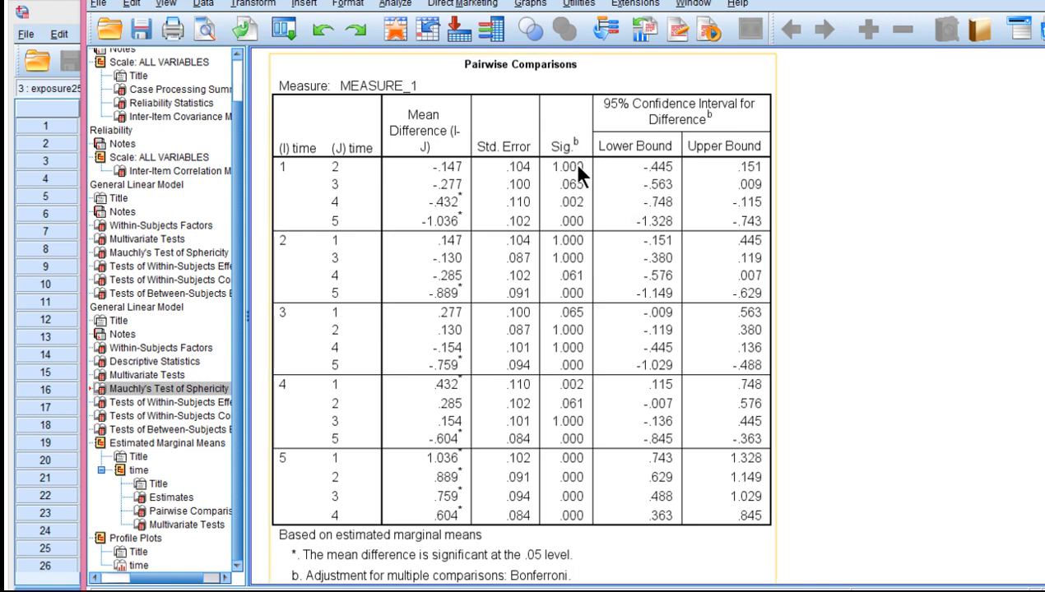
mouse_move(311, 173)
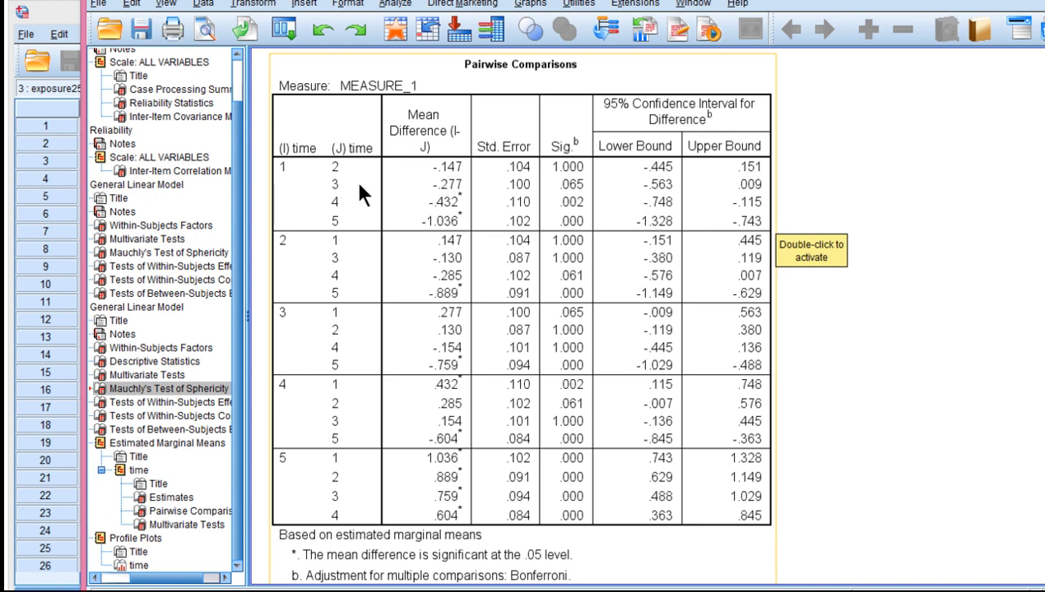
mouse_move(346, 195)
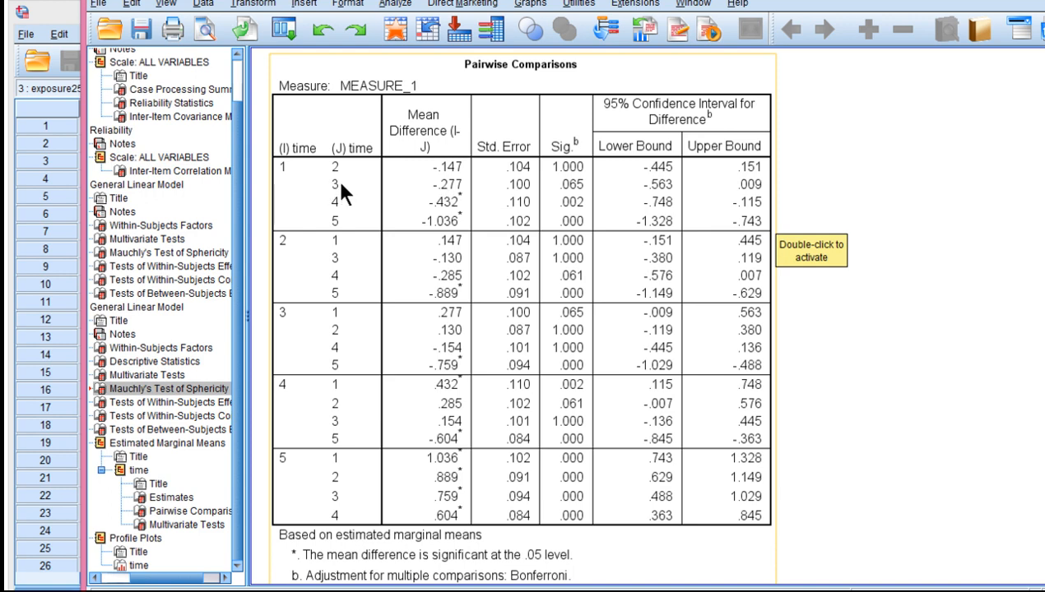
mouse_move(276, 173)
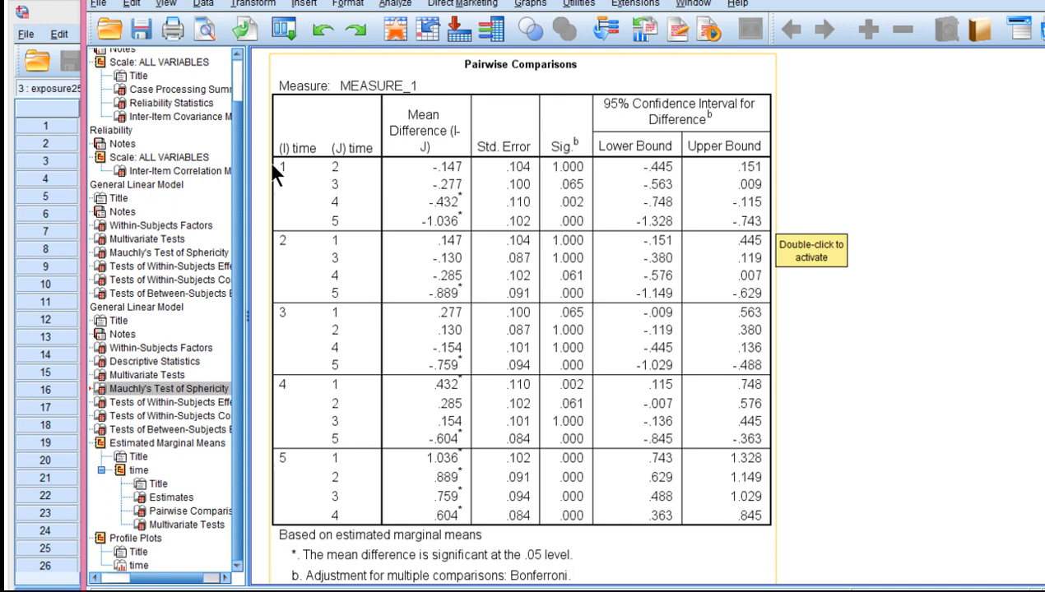
mouse_move(457, 209)
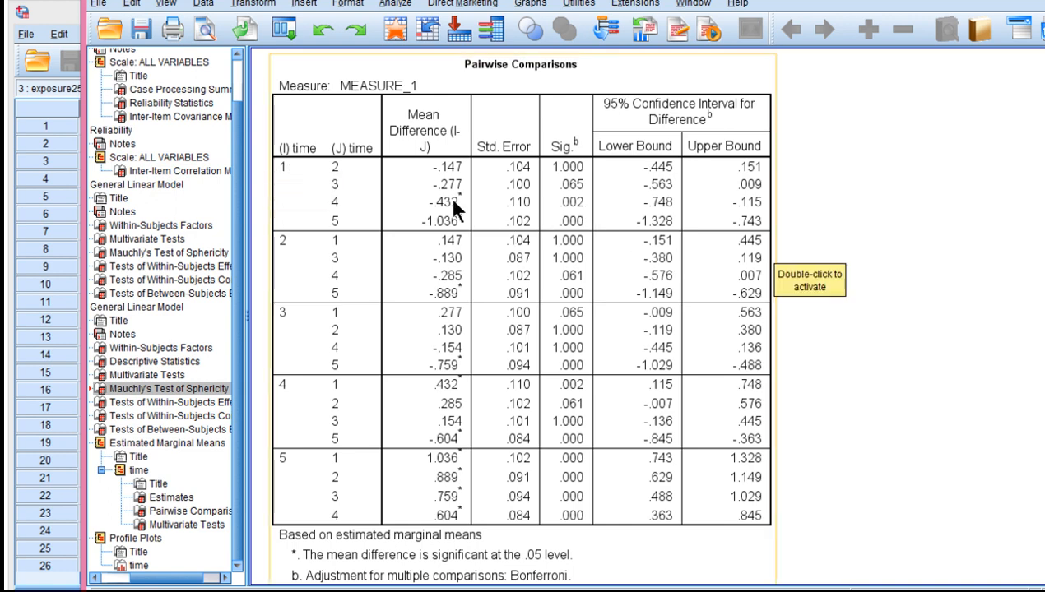
mouse_move(569, 216)
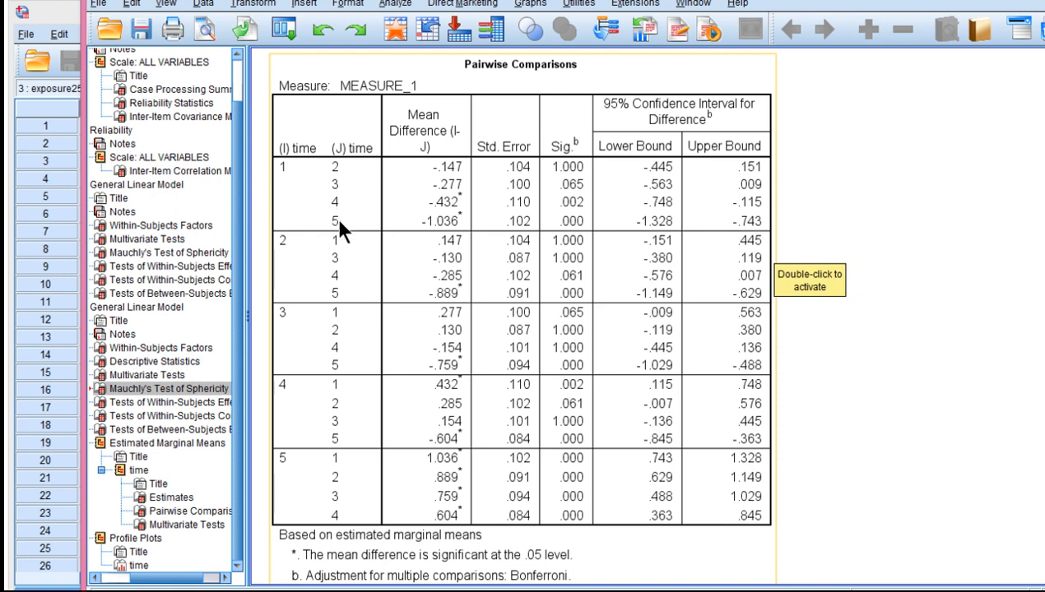
mouse_move(831, 363)
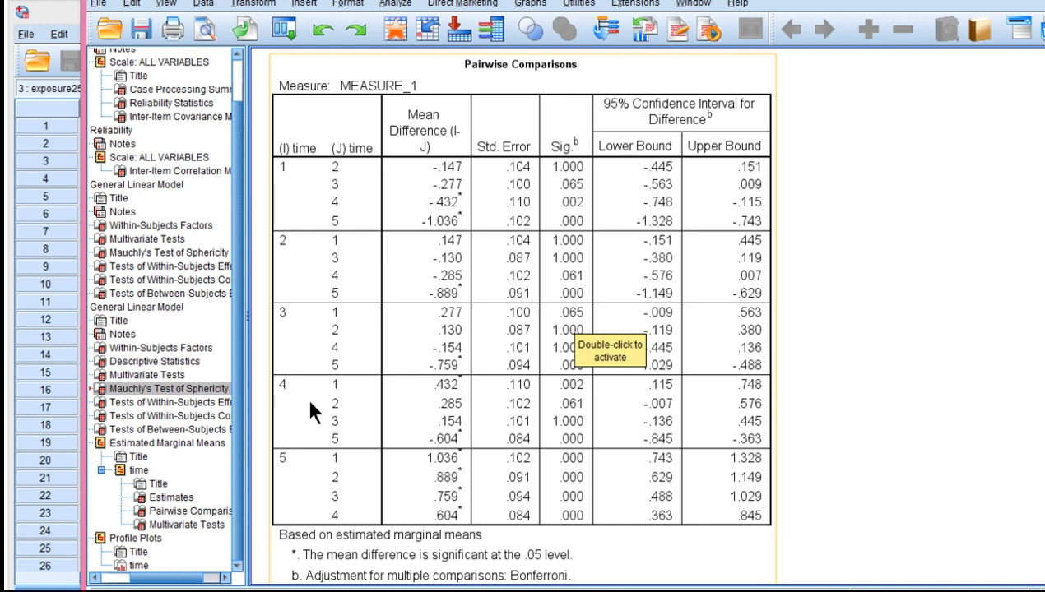
mouse_move(345, 415)
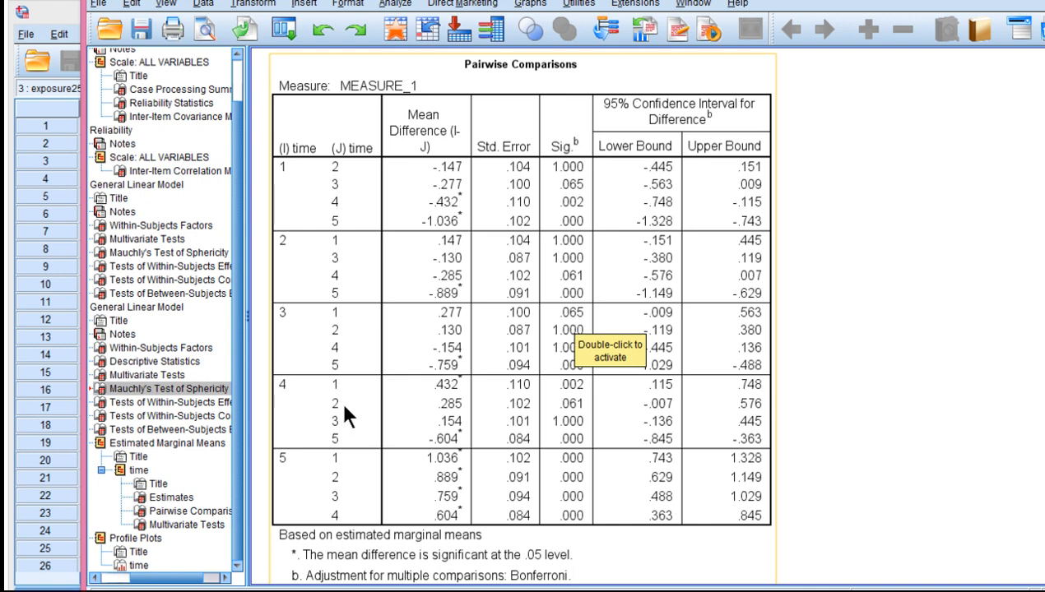
mouse_move(290, 393)
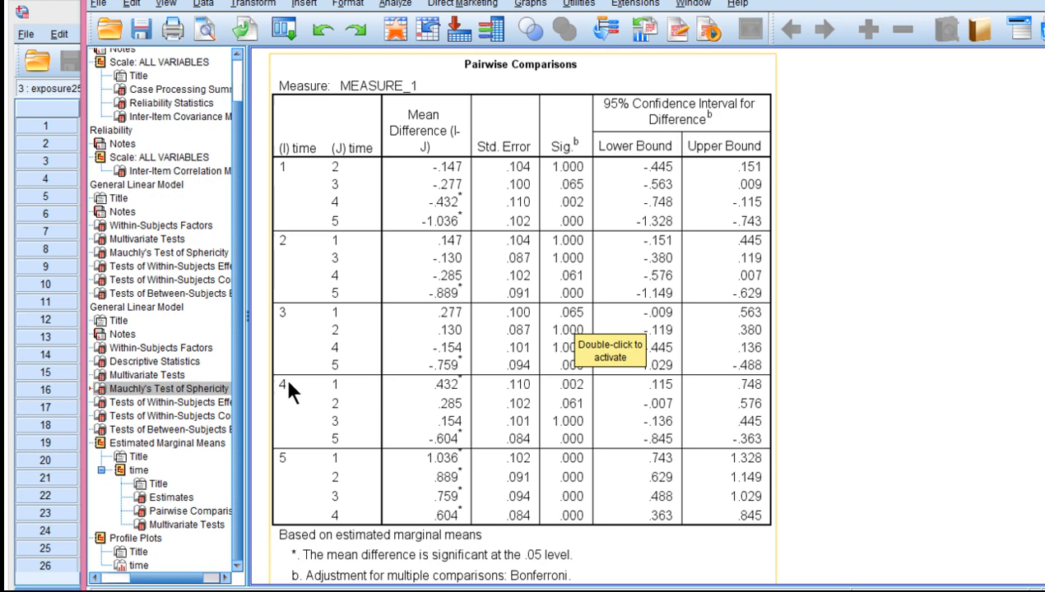
mouse_move(566, 421)
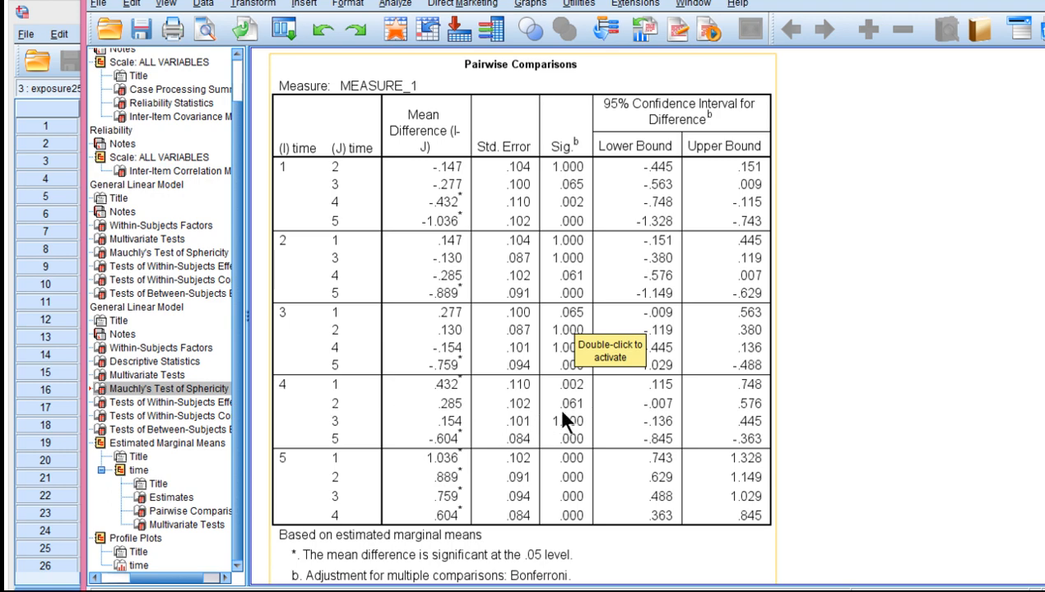
scroll(down, 3)
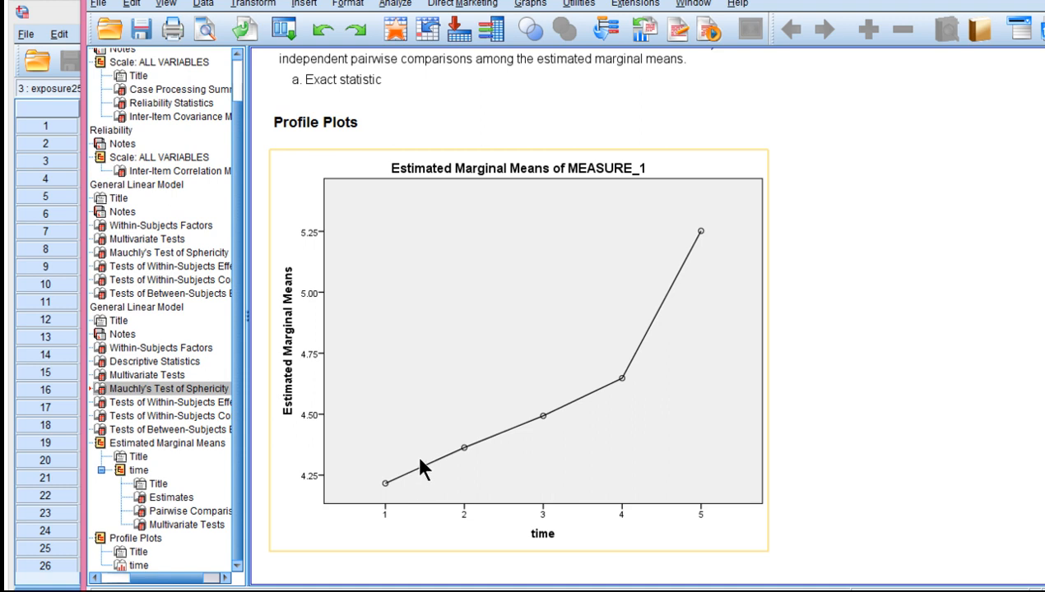
mouse_move(591, 428)
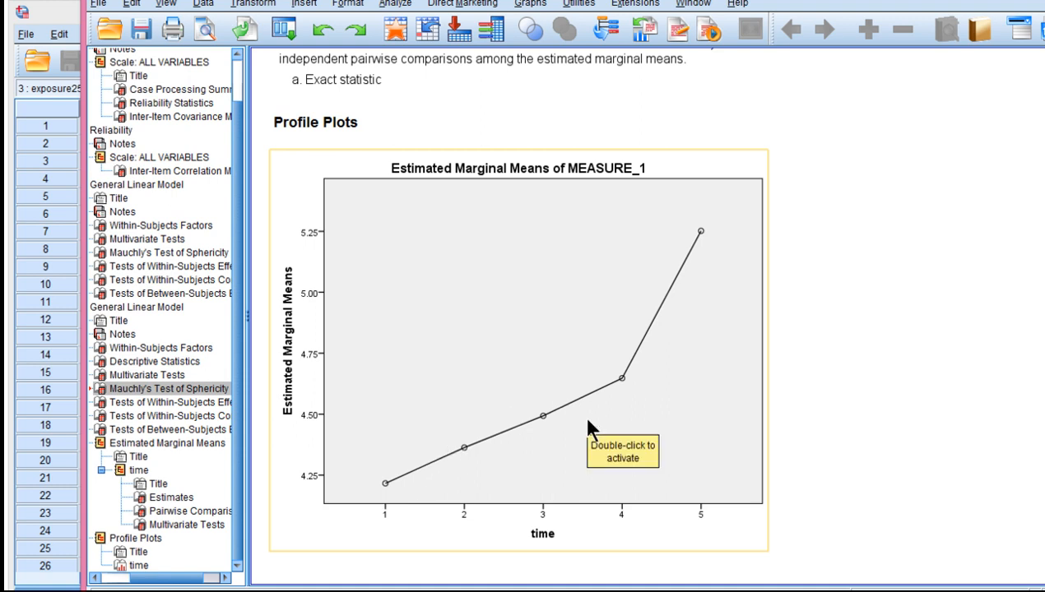
mouse_move(590, 429)
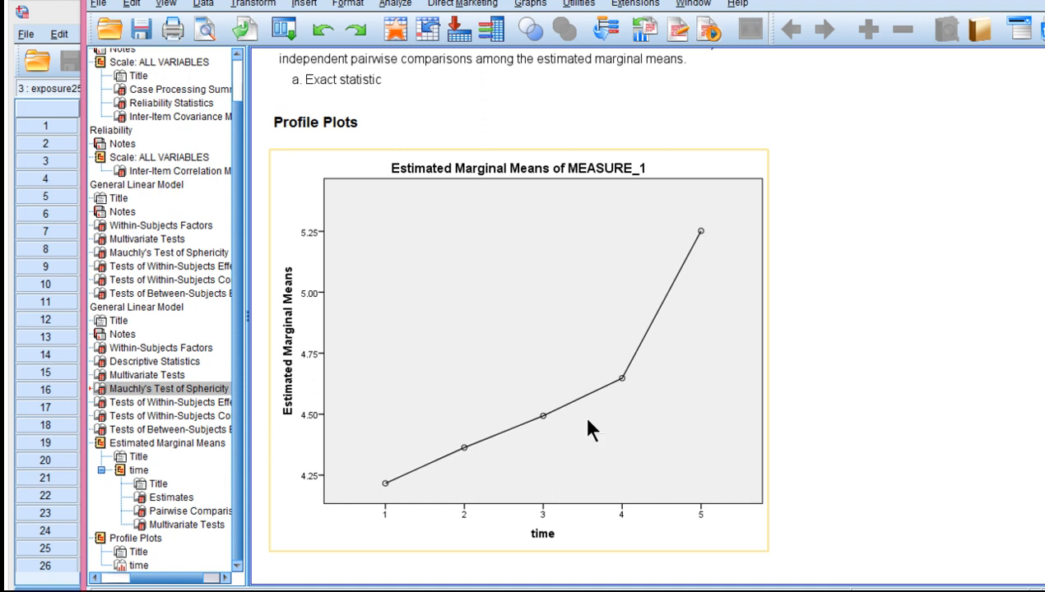
mouse_move(619, 389)
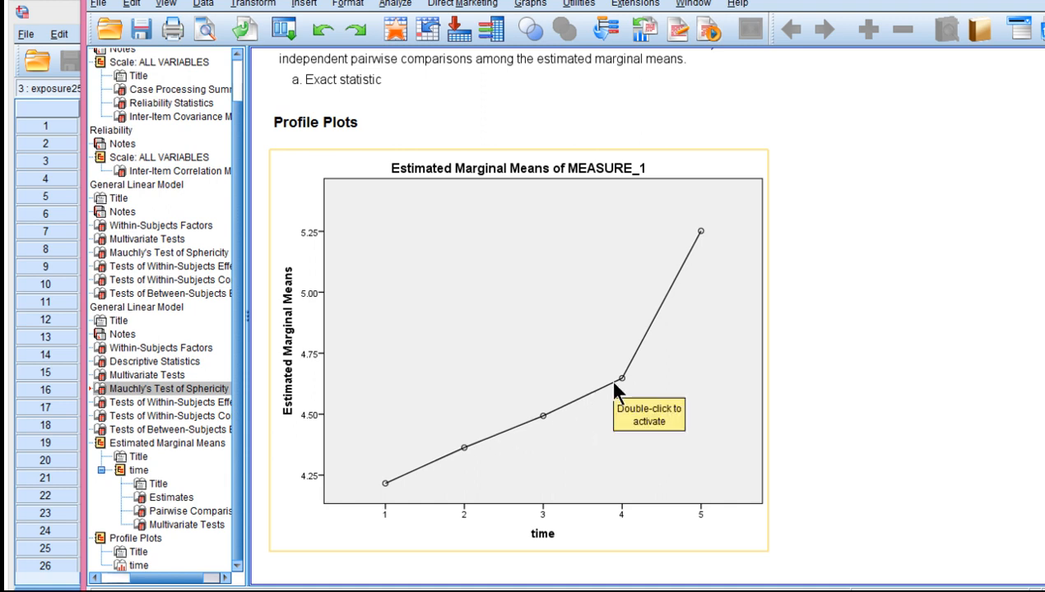
mouse_move(901, 392)
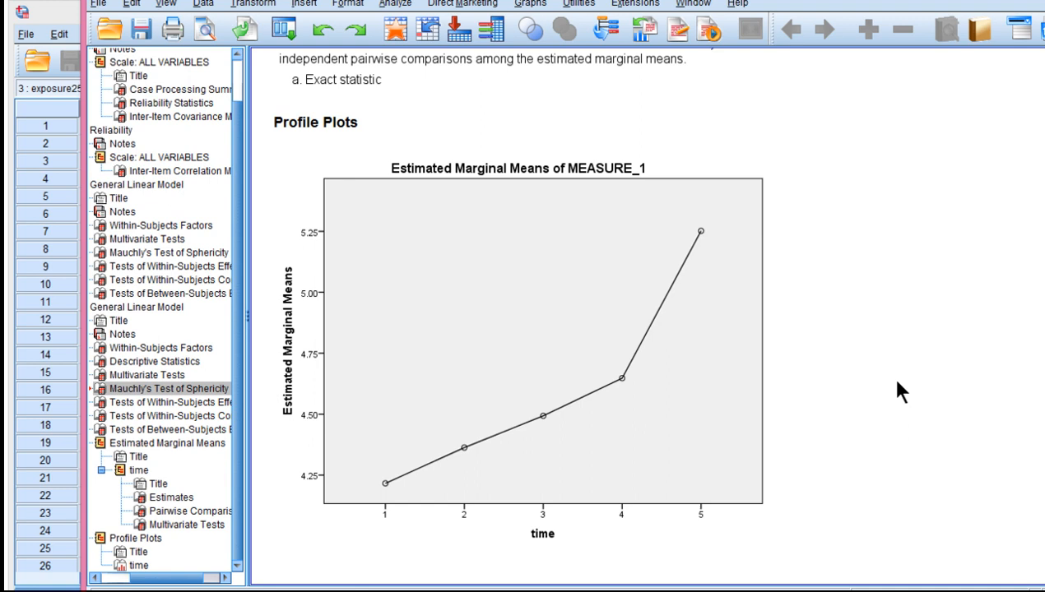
mouse_move(866, 403)
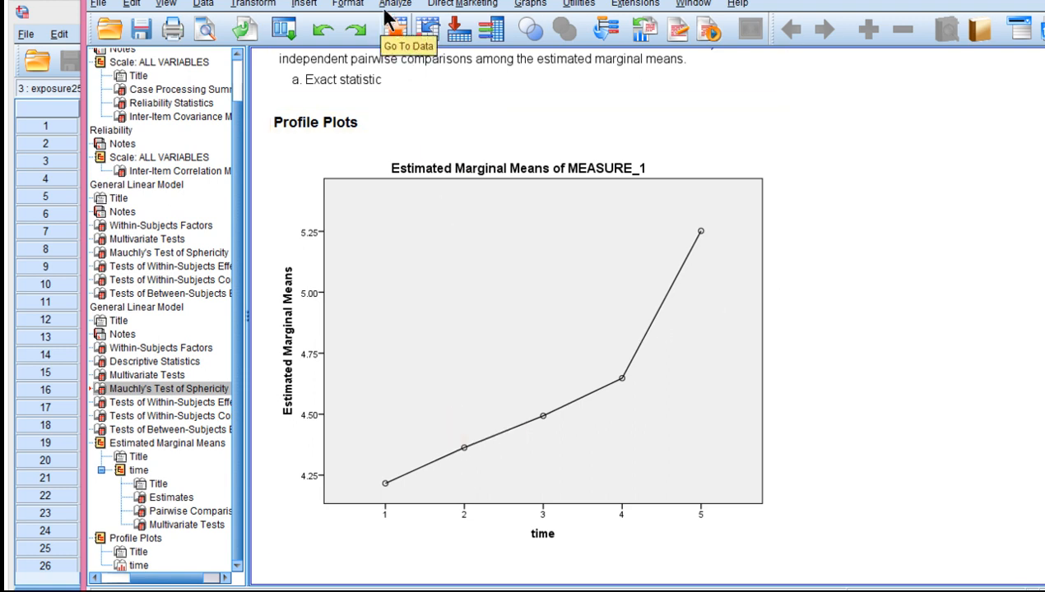
Step: Open the Analyze menu while viewing the profile plot
click(396, 5)
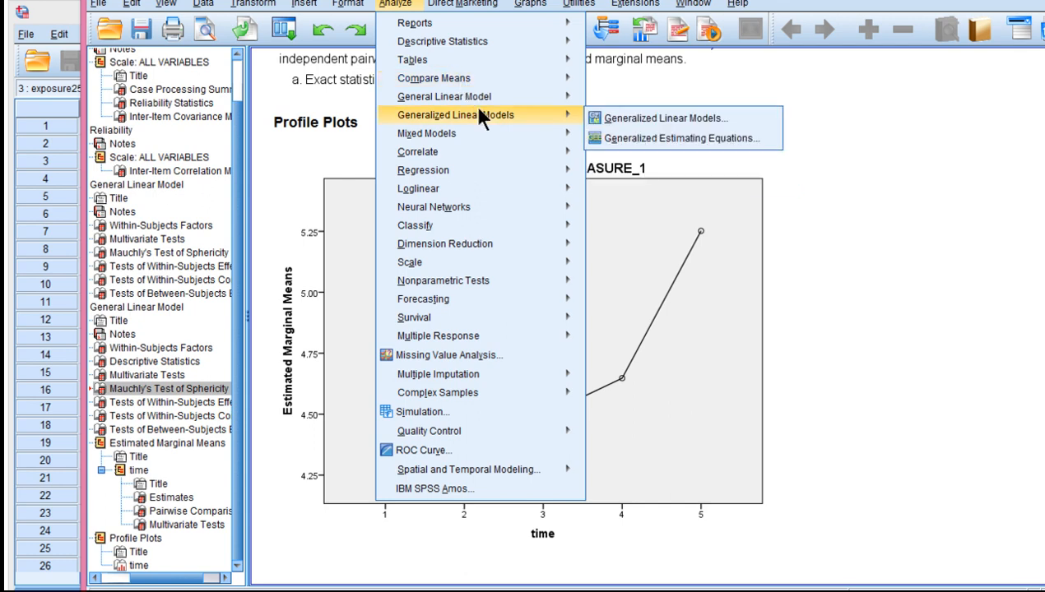
Step: Close the menu and jump to Tests of Within-Subjects Contrasts (linear F = 97.354)
click(687, 296)
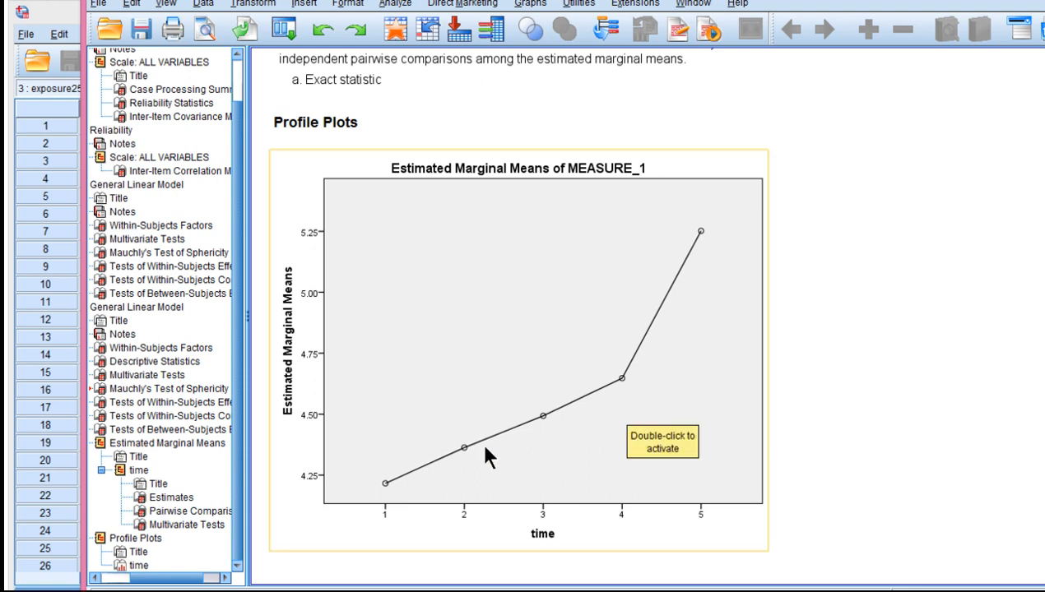
mouse_move(700, 259)
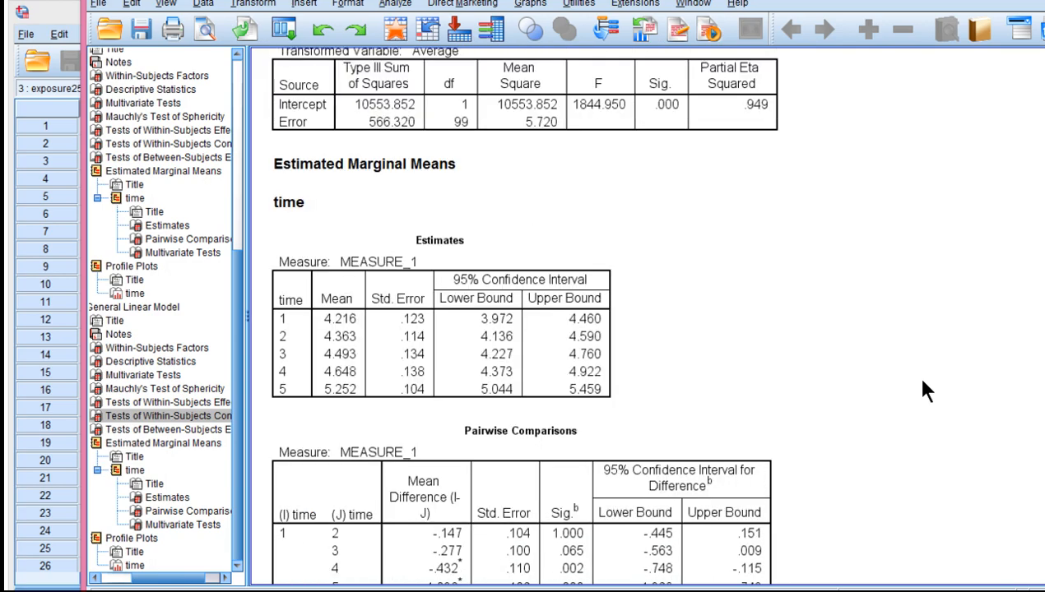
click(167, 143)
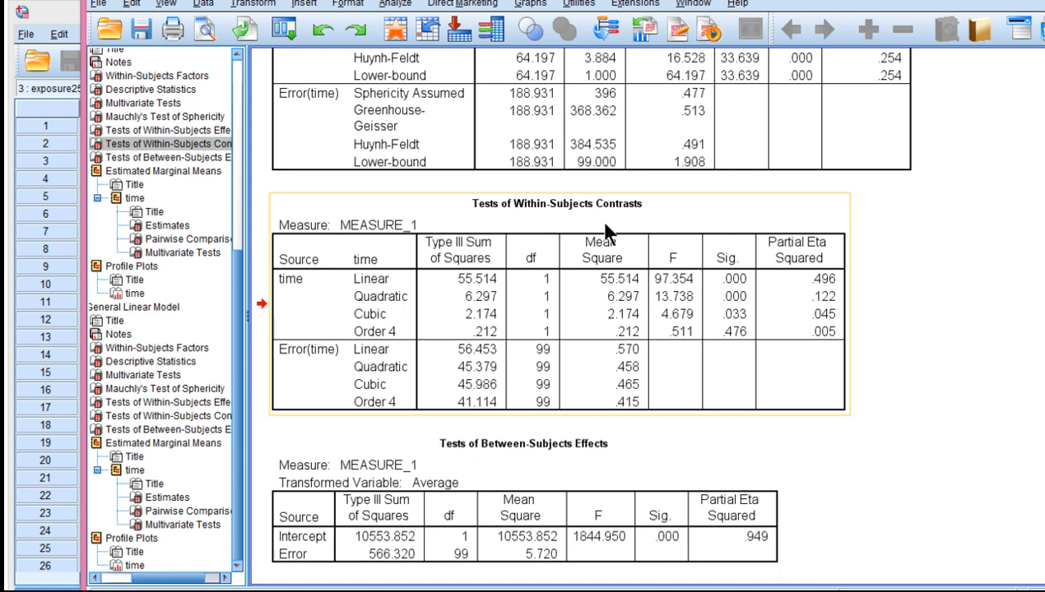
mouse_move(609, 222)
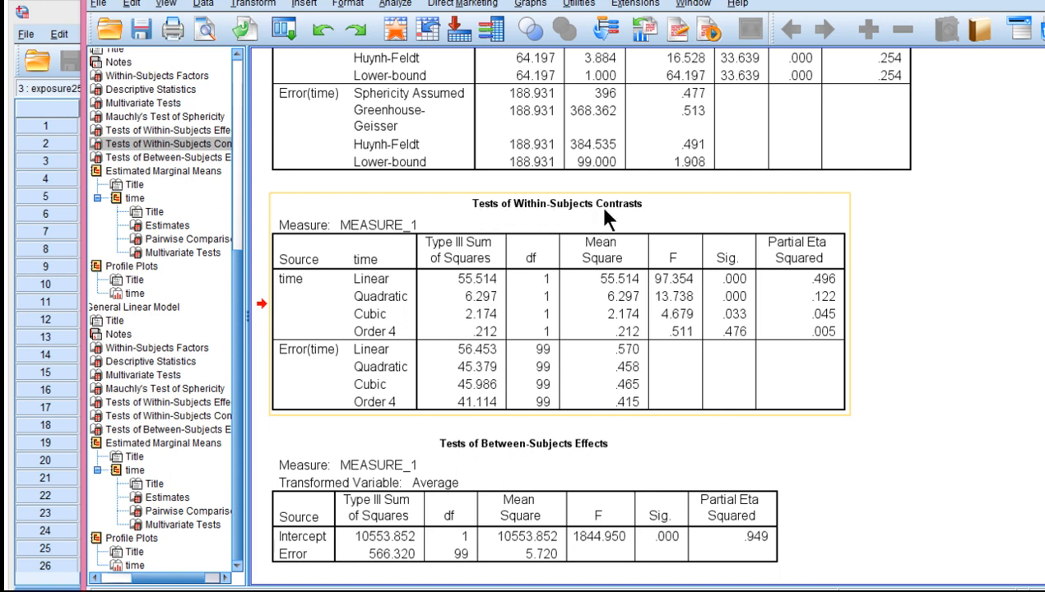
mouse_move(292, 296)
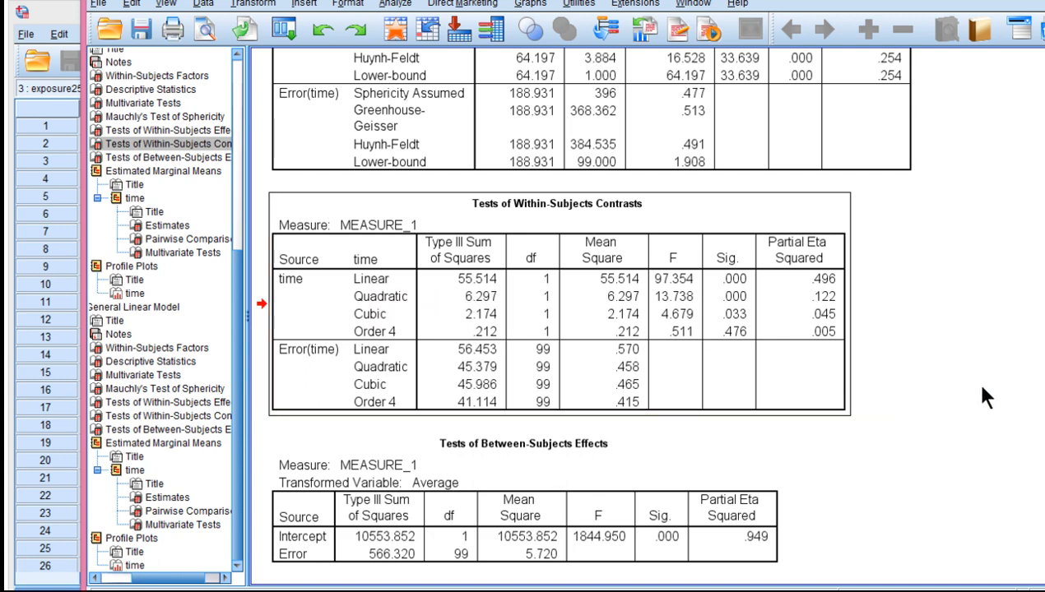
scroll(down, 3)
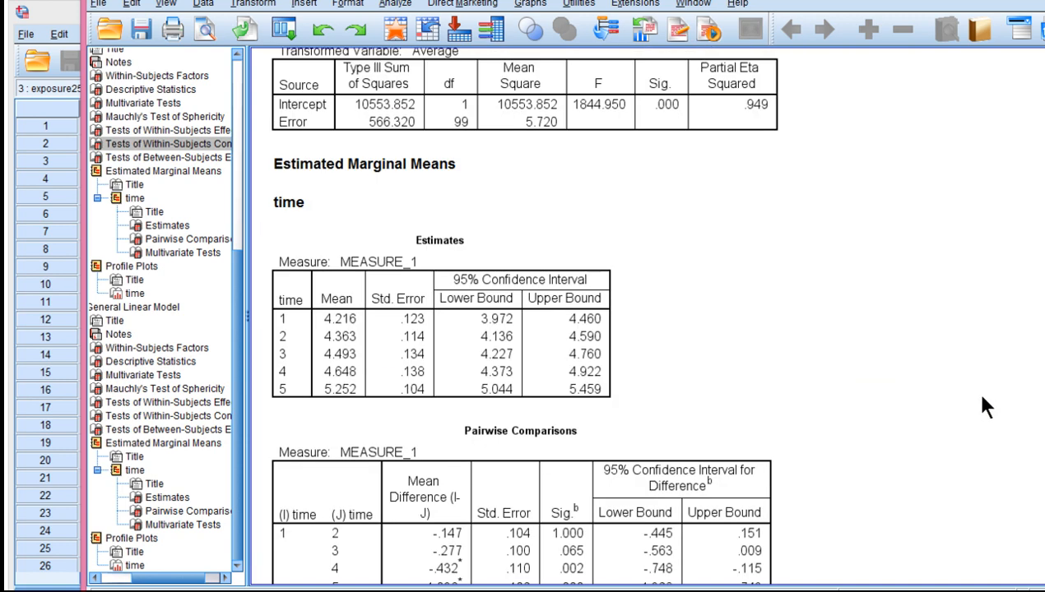
scroll(down, 3)
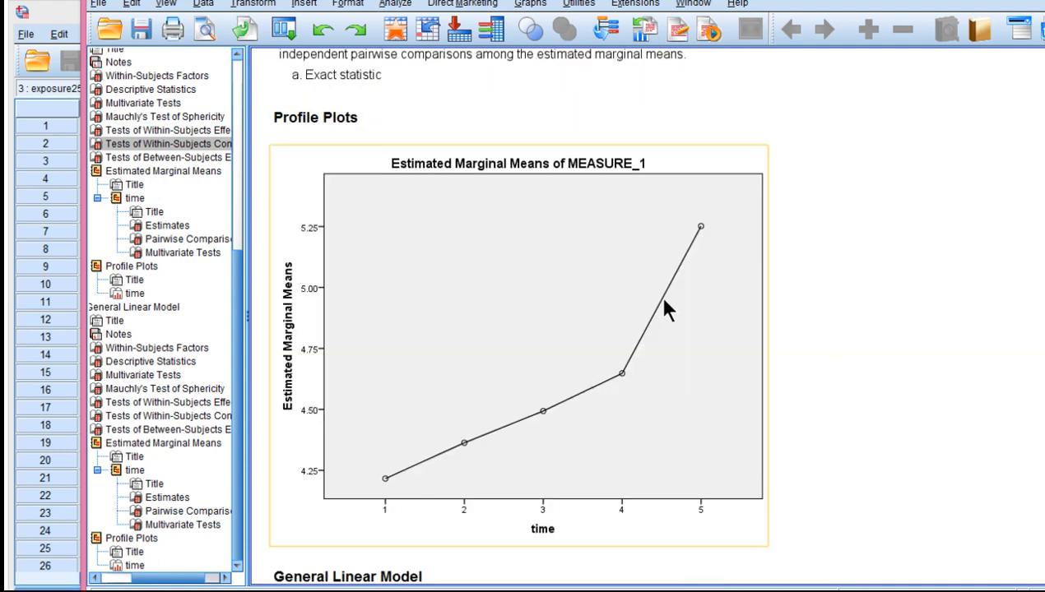
mouse_move(538, 373)
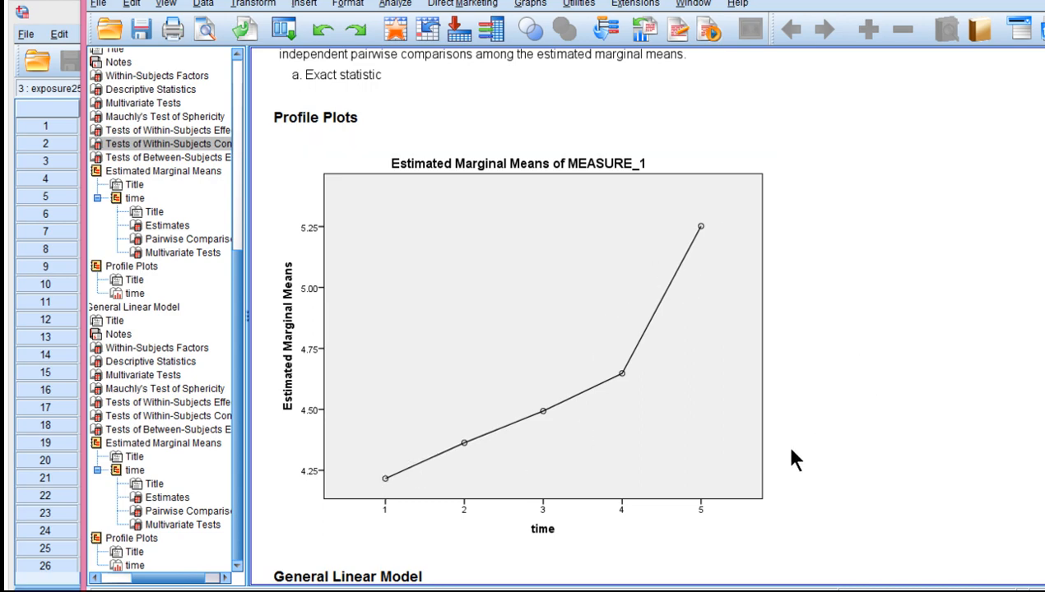
scroll(down, 3)
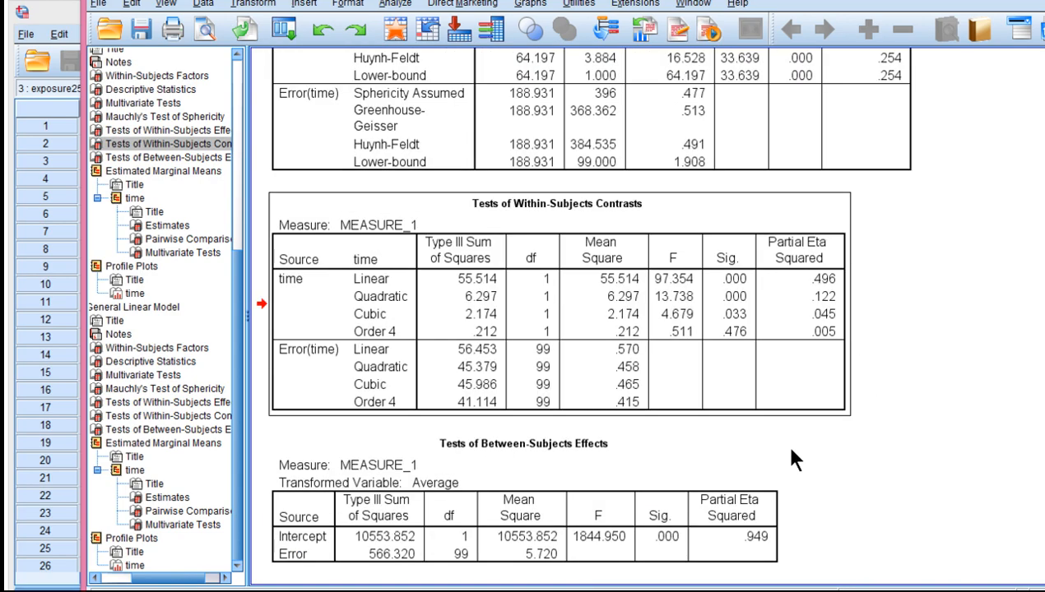
mouse_move(391, 306)
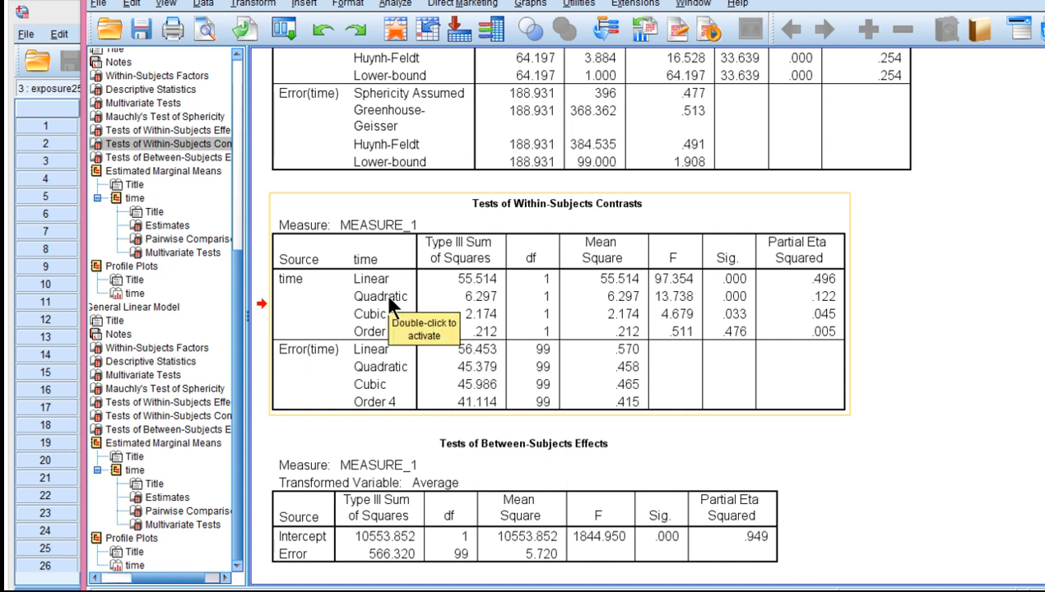
mouse_move(732, 311)
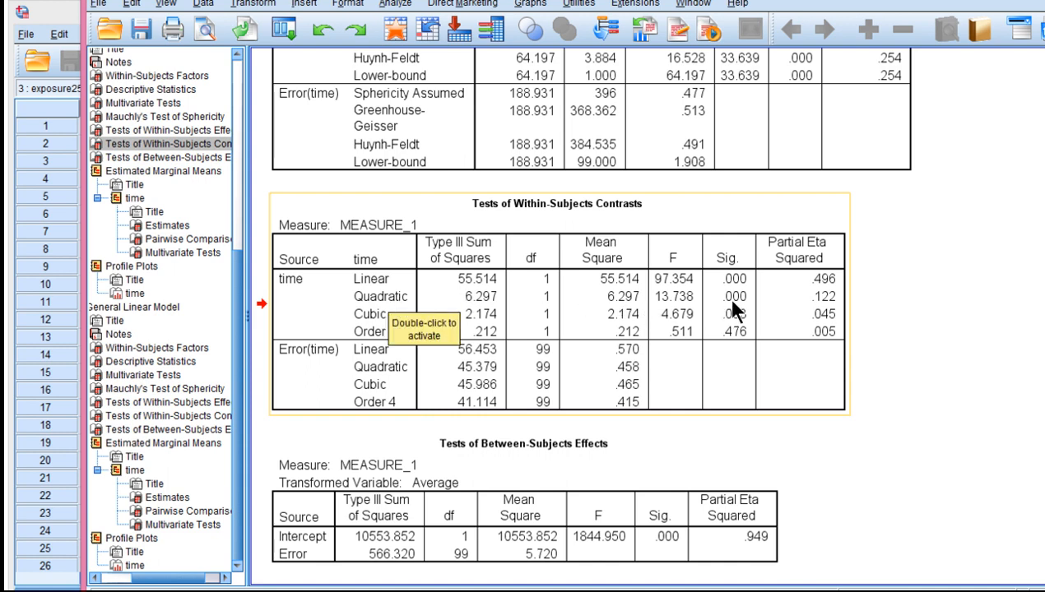
mouse_move(679, 320)
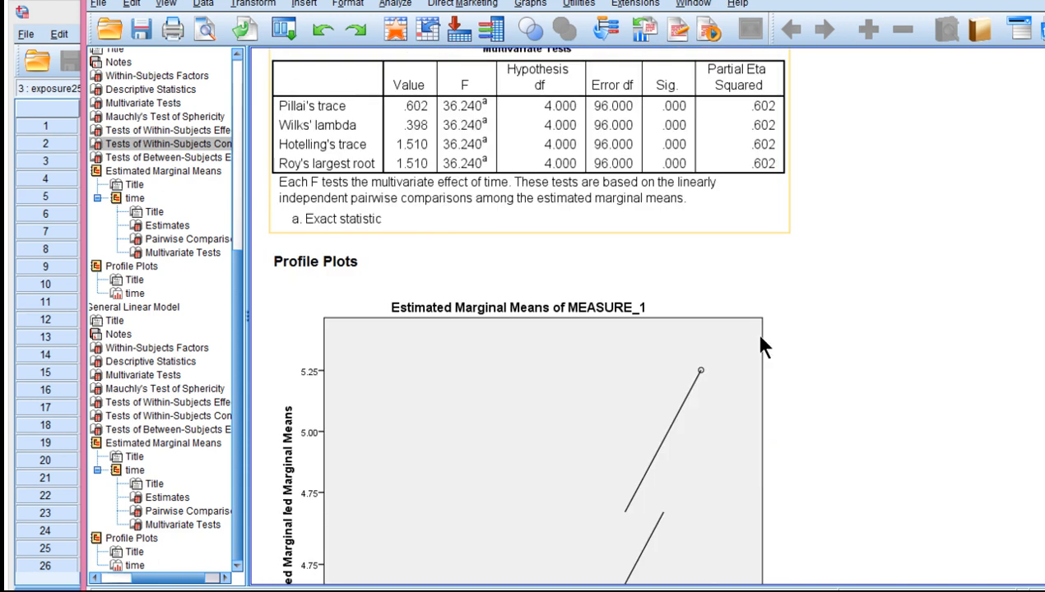
scroll(down, 3)
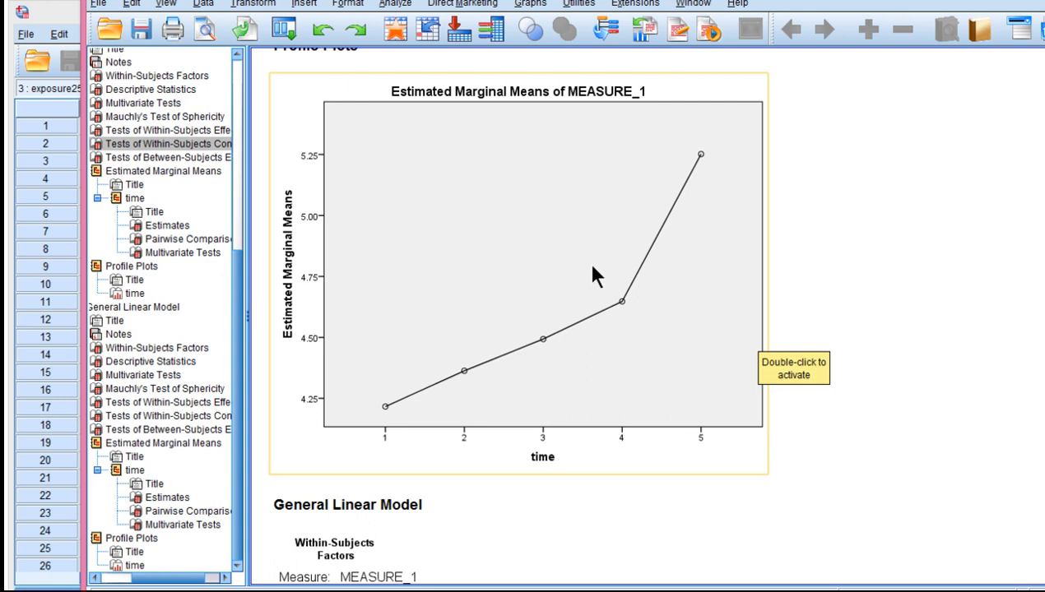
mouse_move(494, 379)
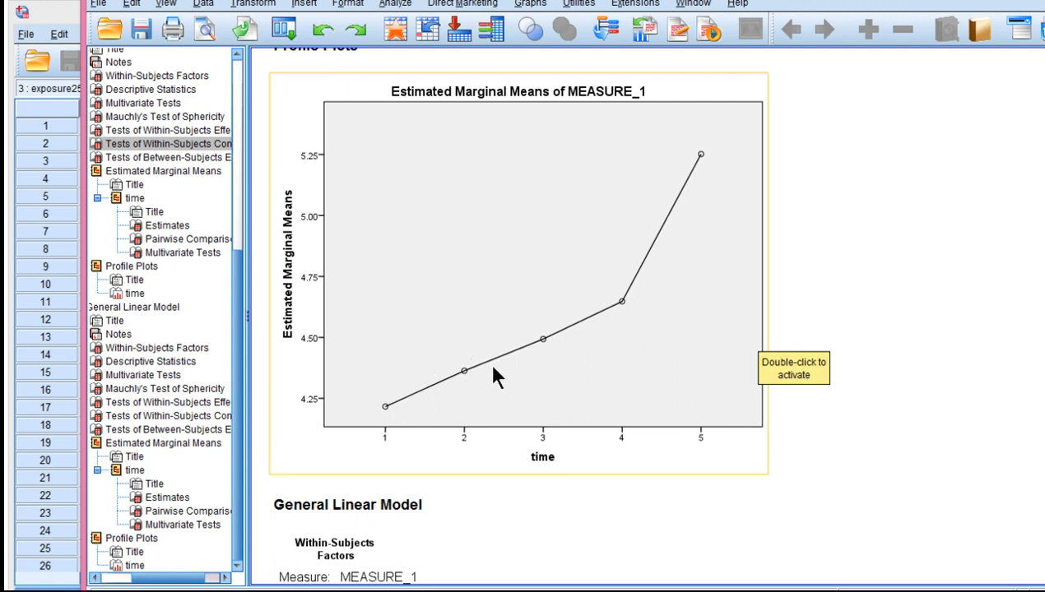
mouse_move(690, 169)
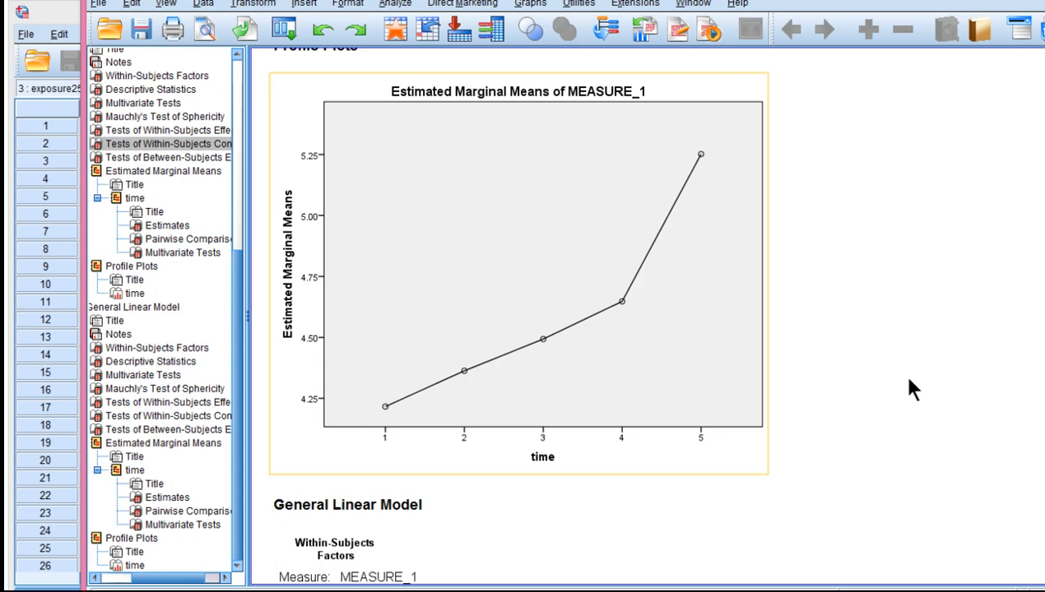
scroll(down, 3)
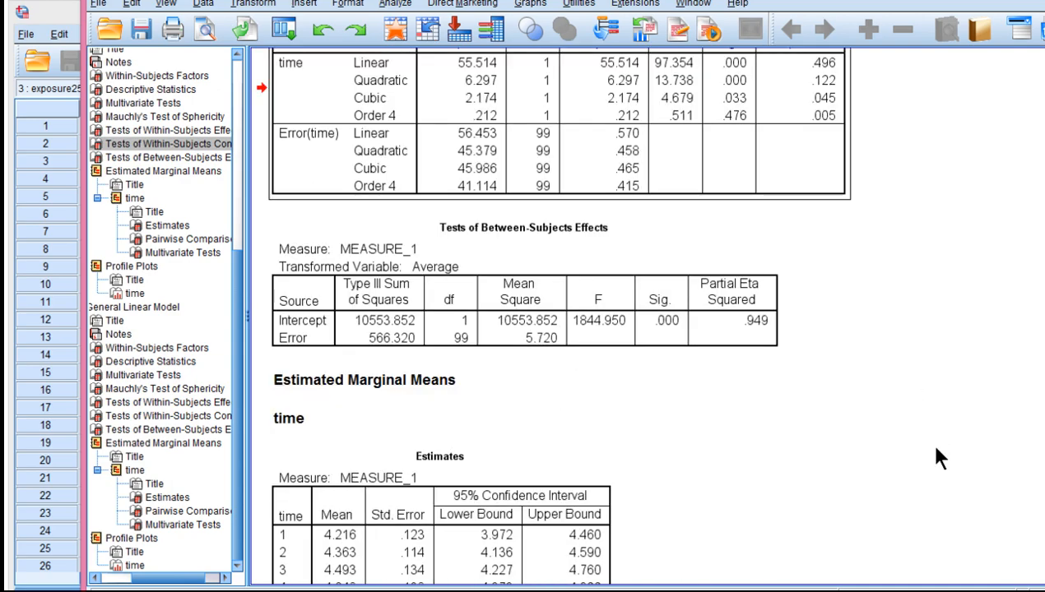
scroll(down, 3)
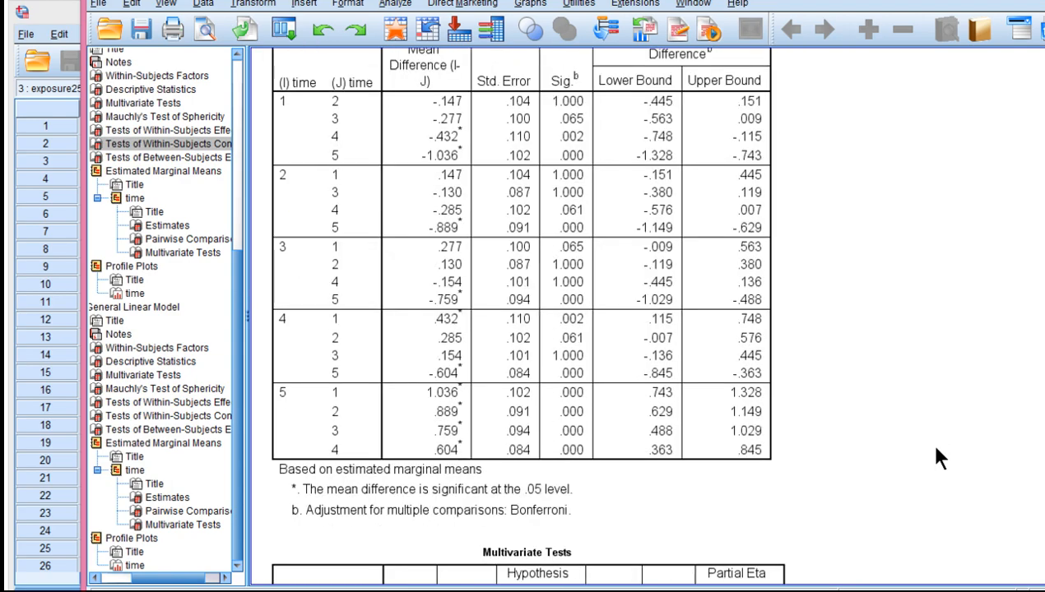
scroll(down, 3)
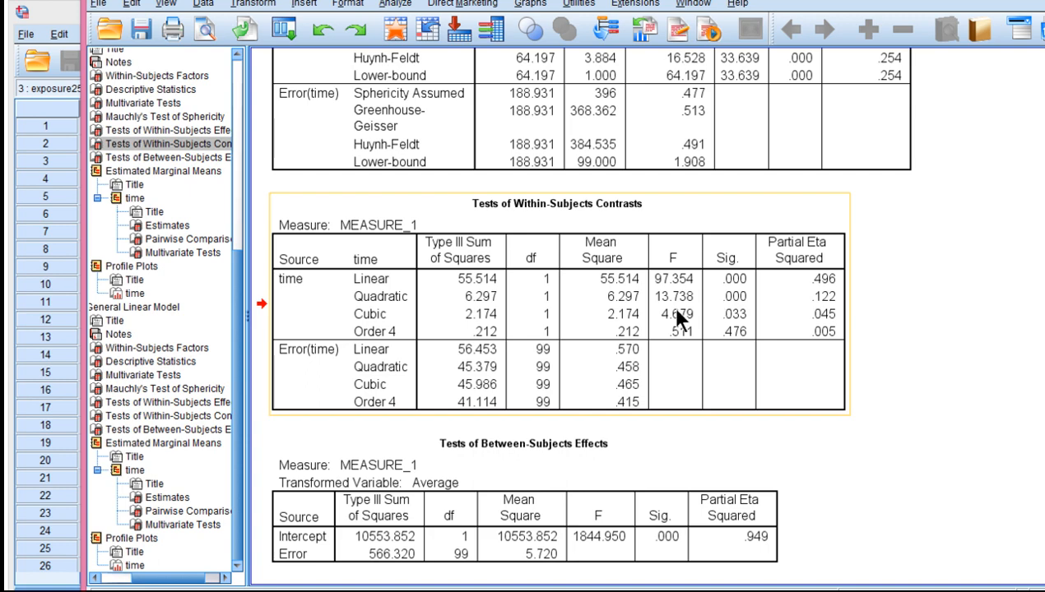
mouse_move(724, 320)
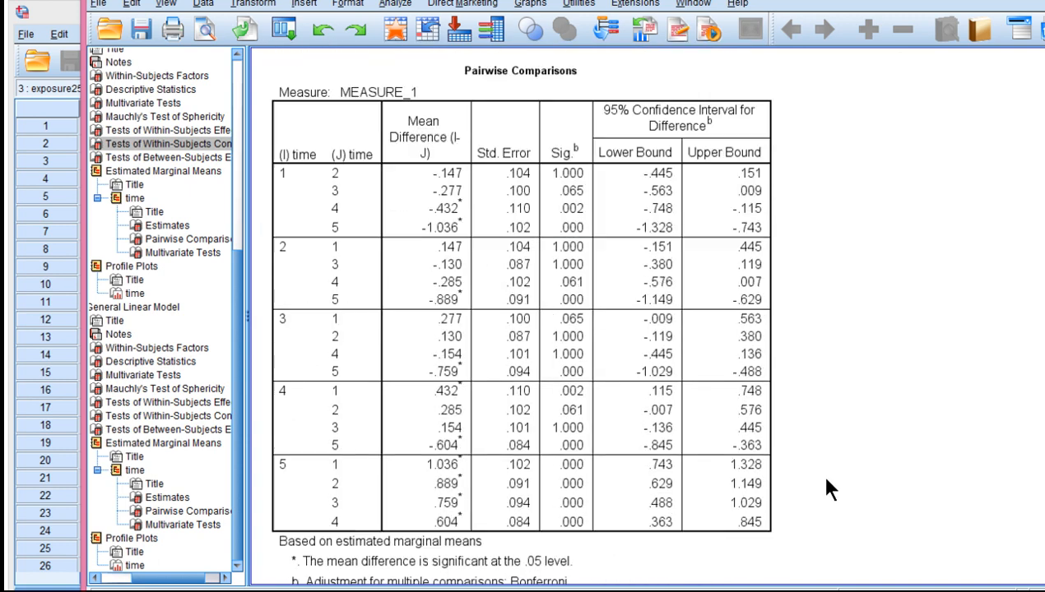
scroll(down, 3)
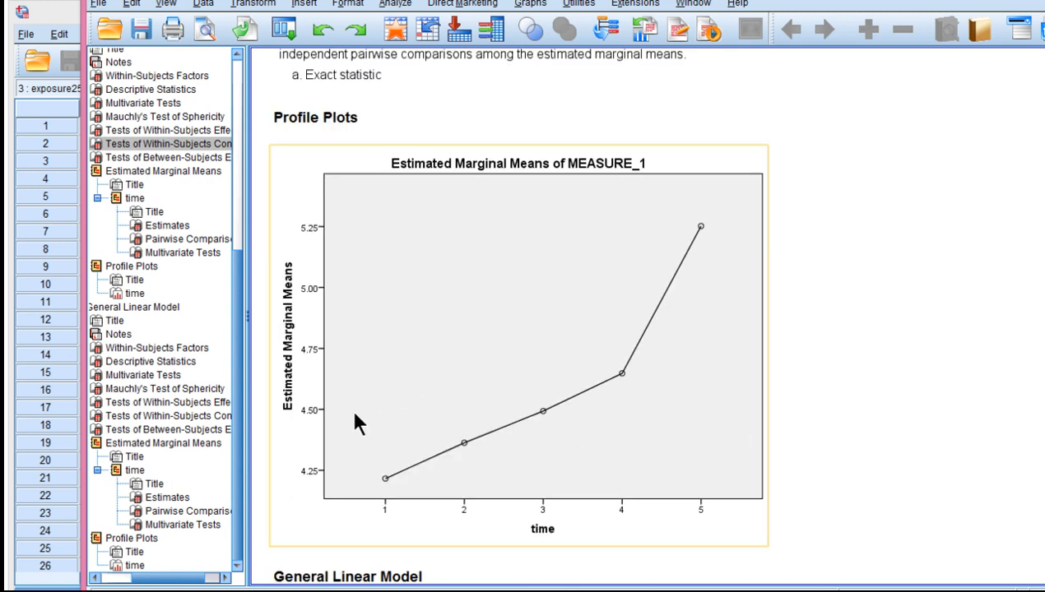
mouse_move(823, 436)
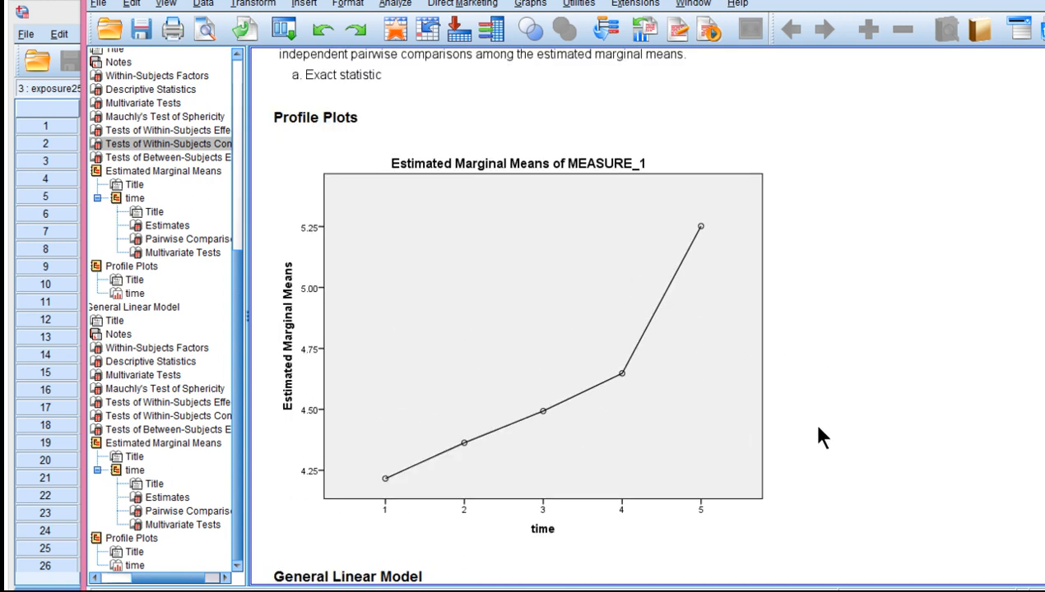
click(650, 410)
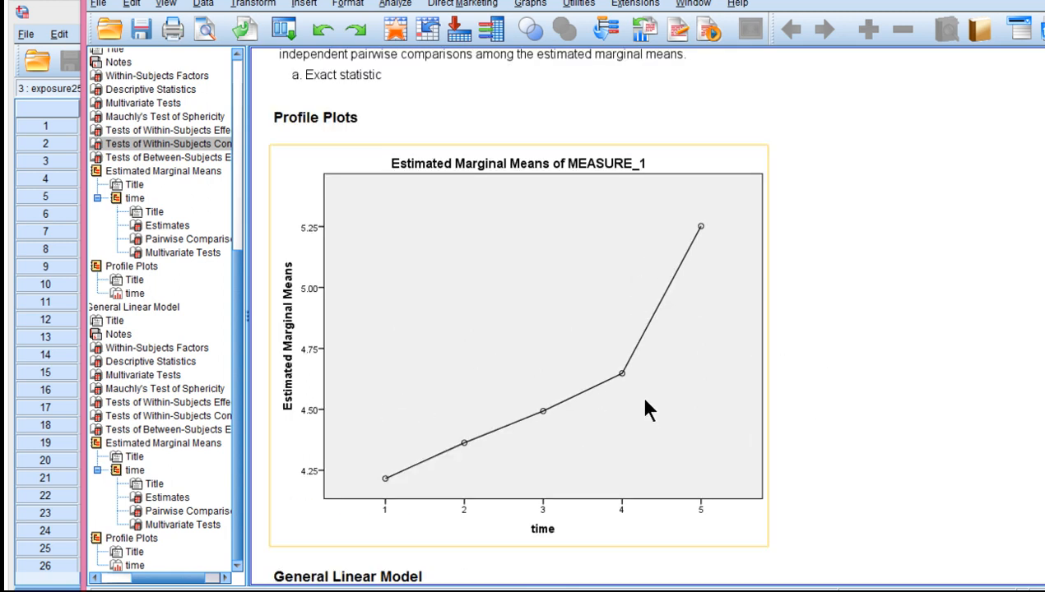
mouse_move(650, 409)
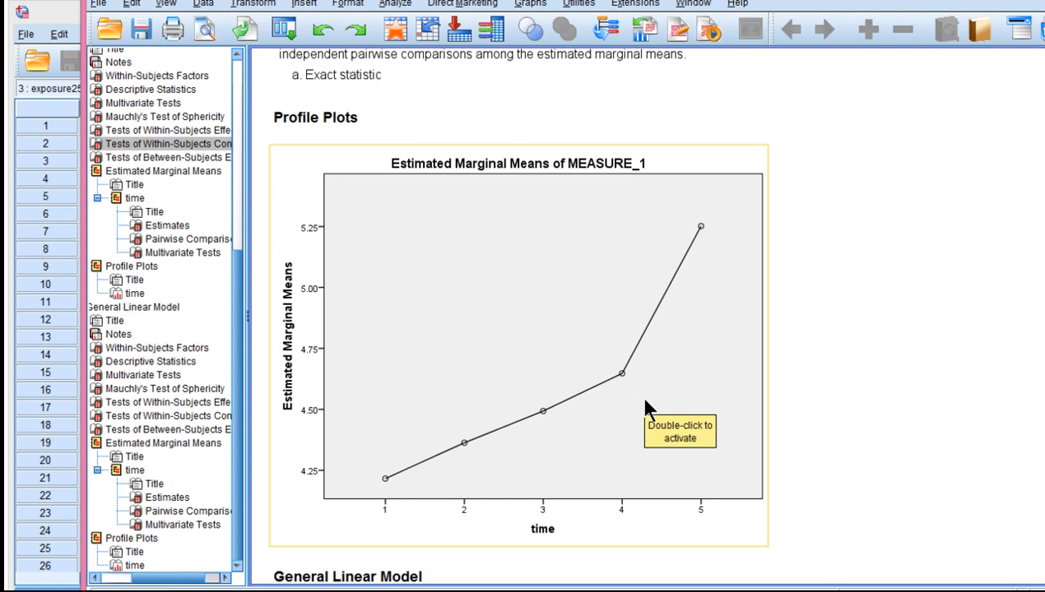
mouse_move(911, 344)
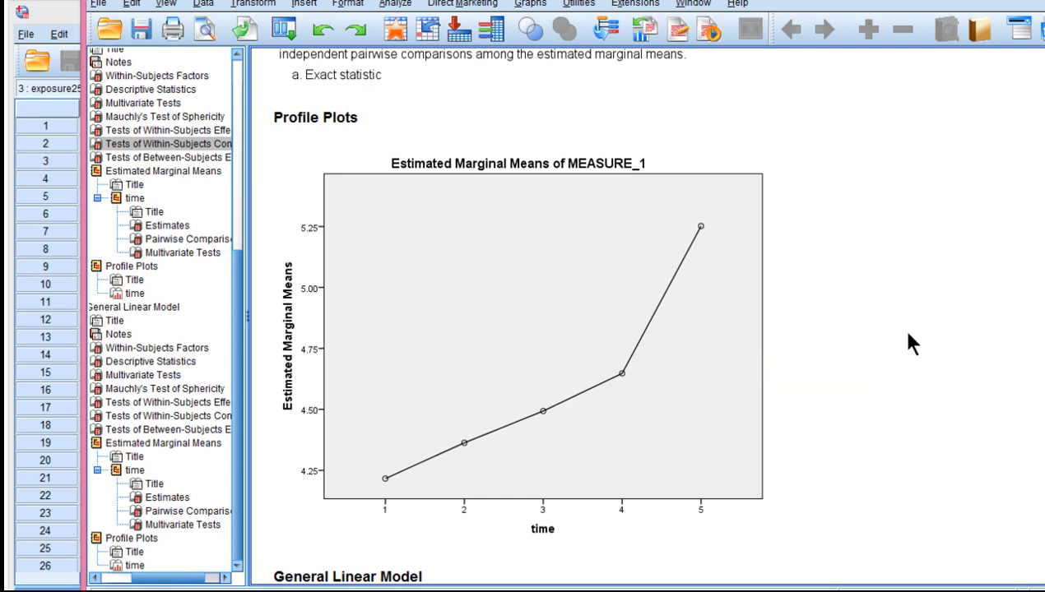
click(630, 233)
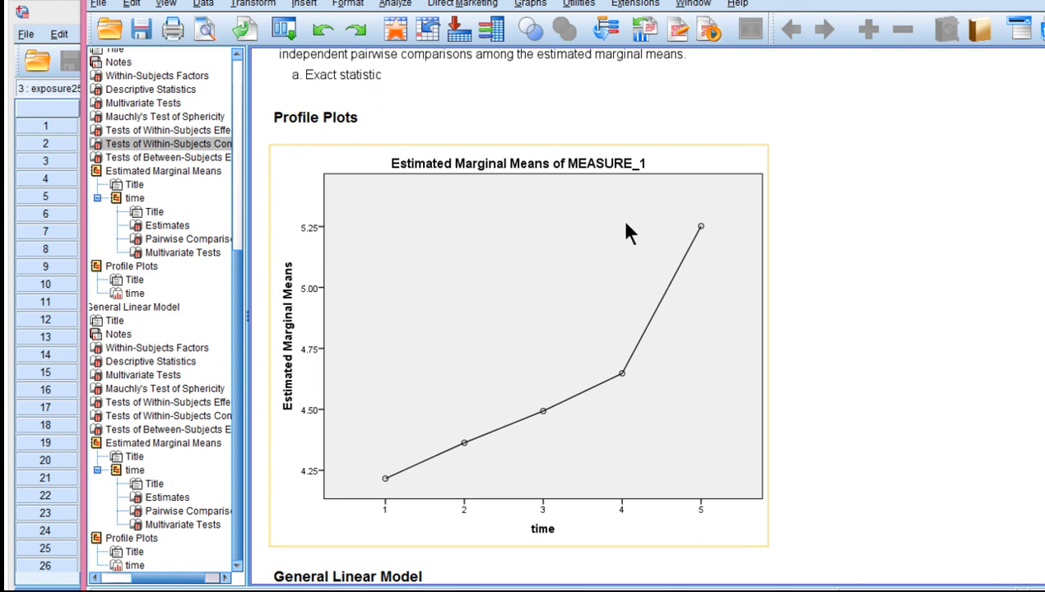
mouse_move(459, 451)
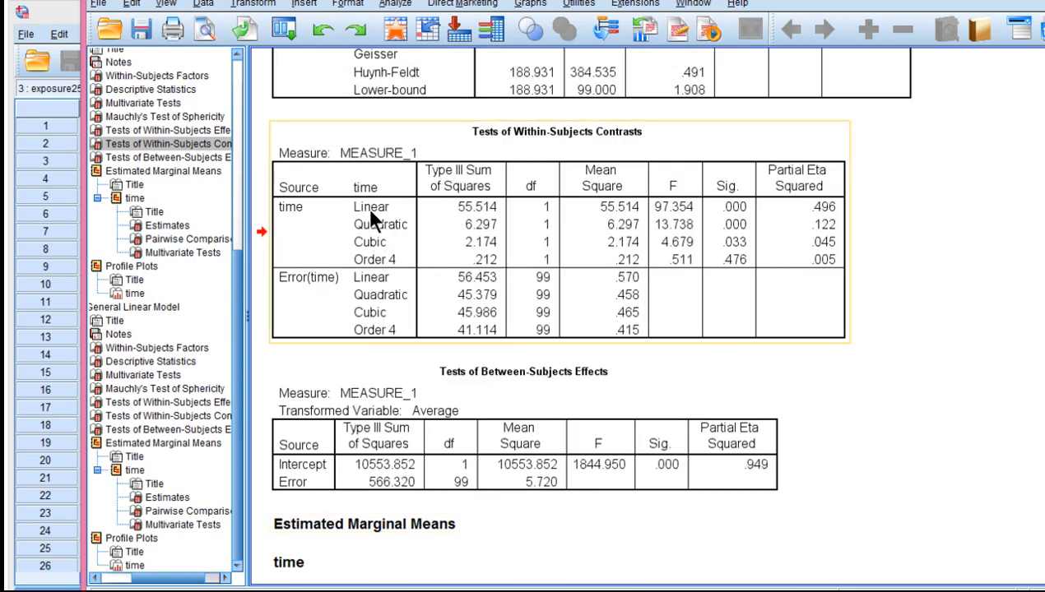
mouse_move(435, 242)
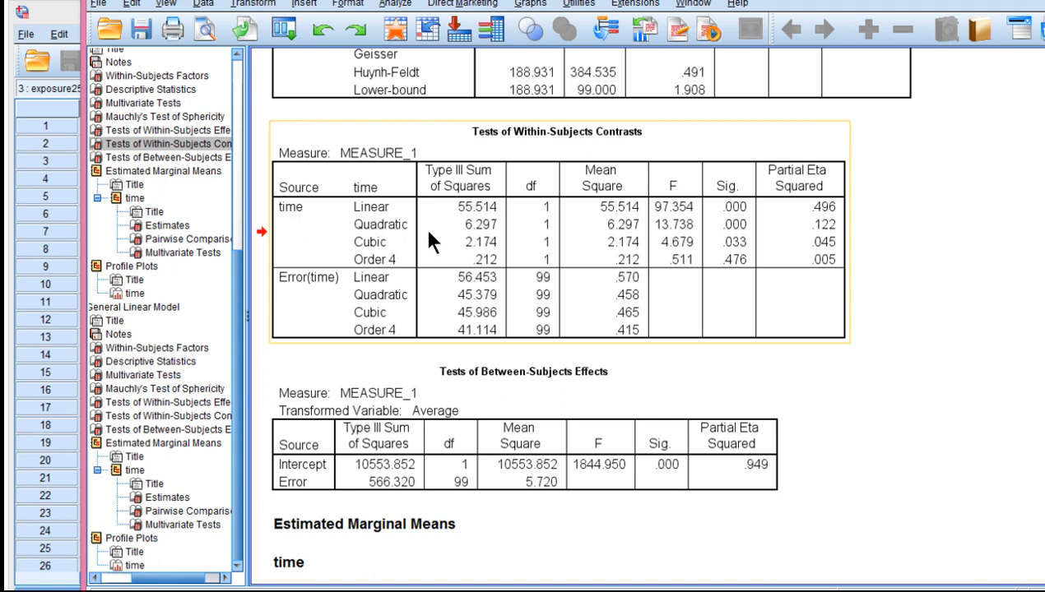
mouse_move(695, 240)
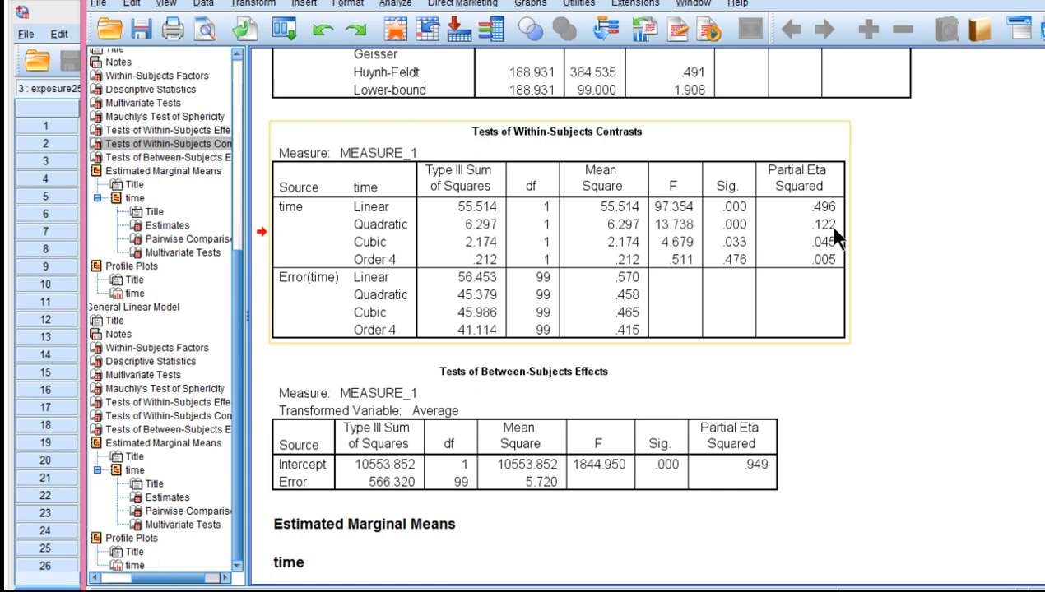
scroll(down, 3)
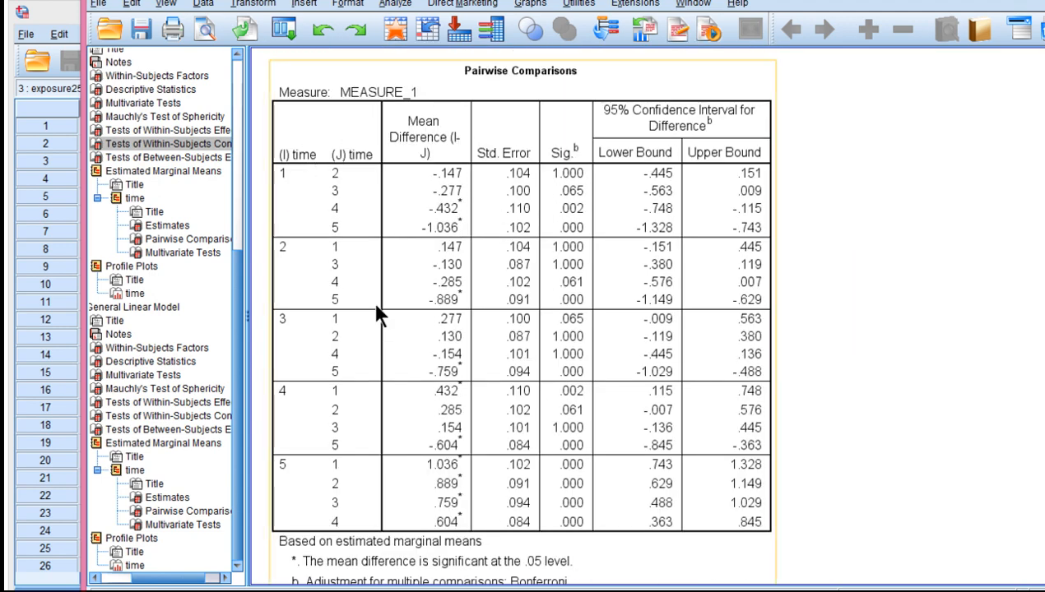
mouse_move(568, 327)
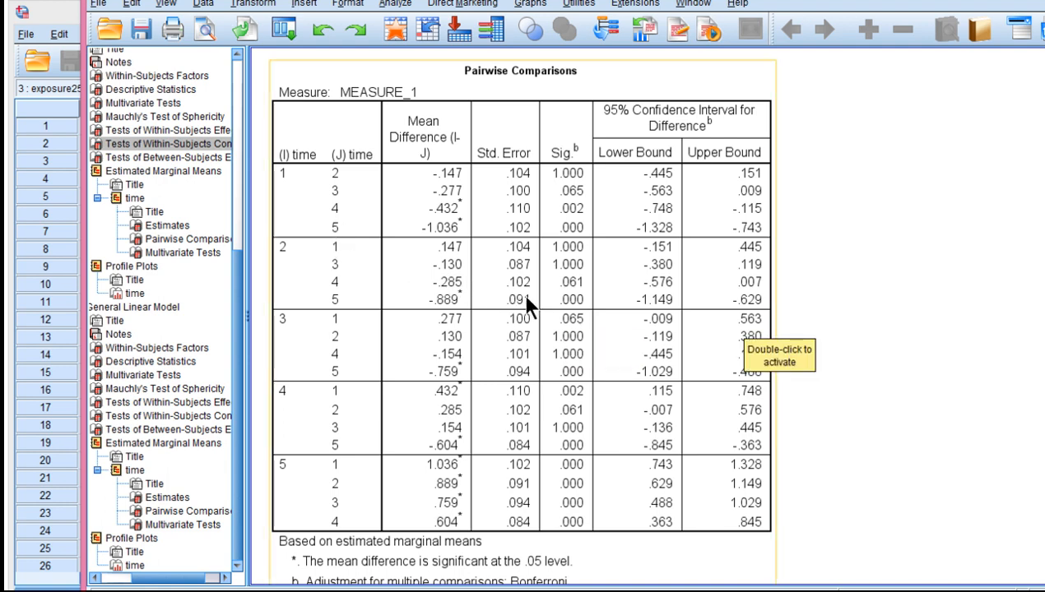
scroll(down, 3)
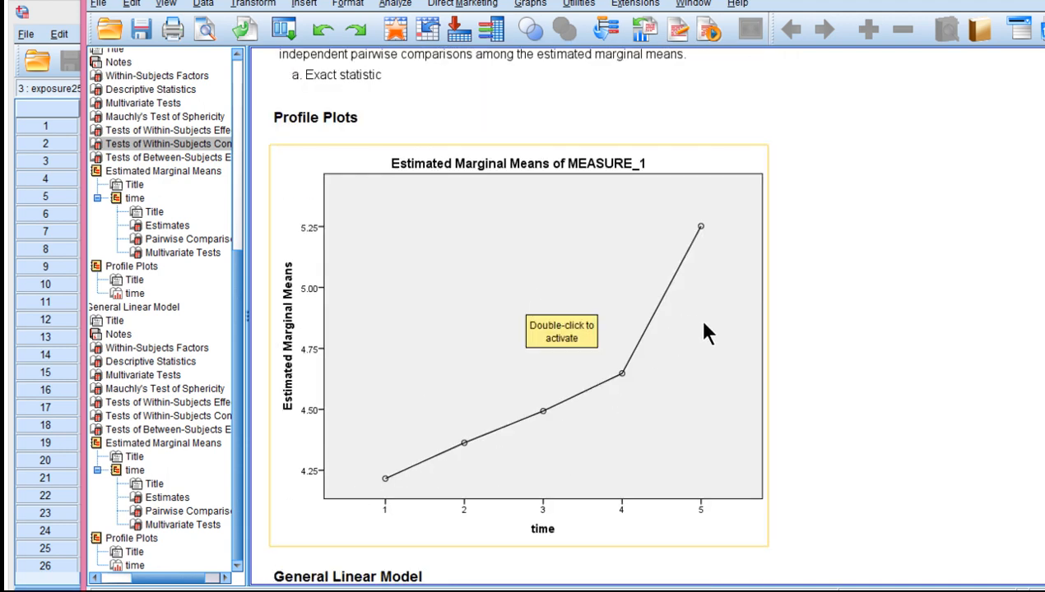
mouse_move(1008, 349)
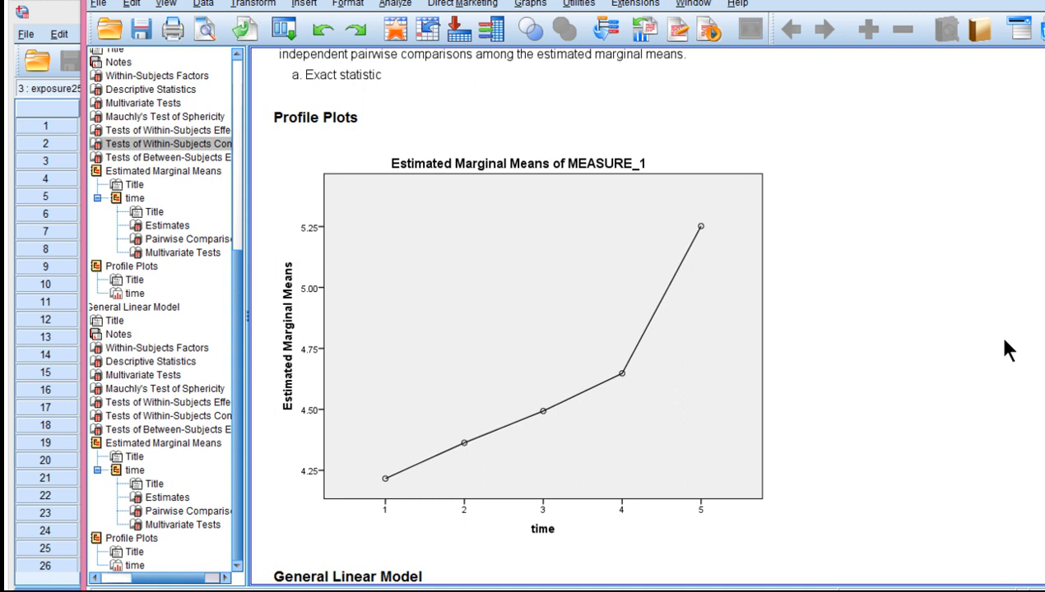
mouse_move(991, 304)
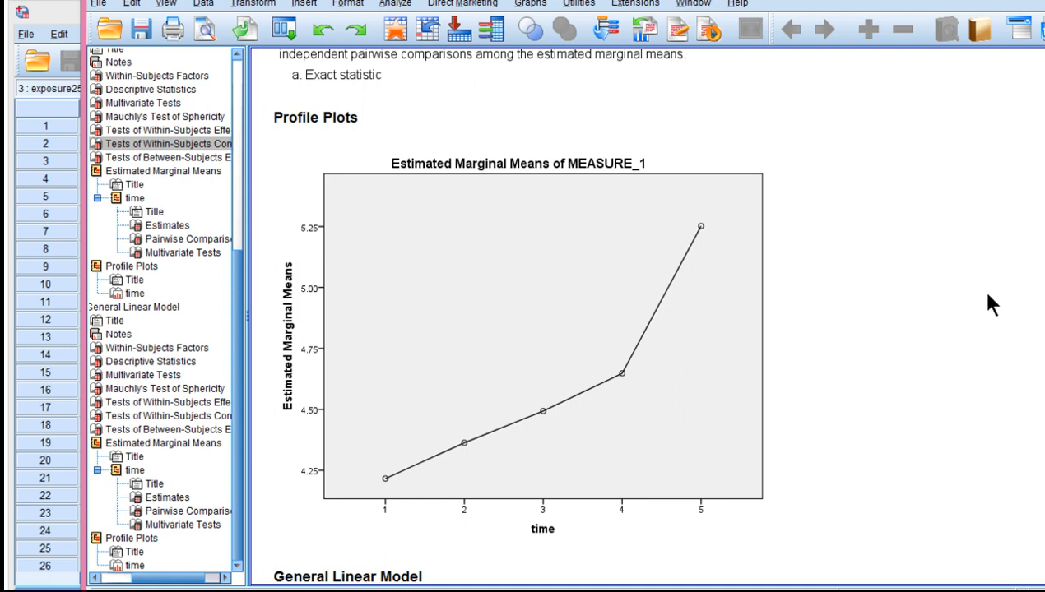